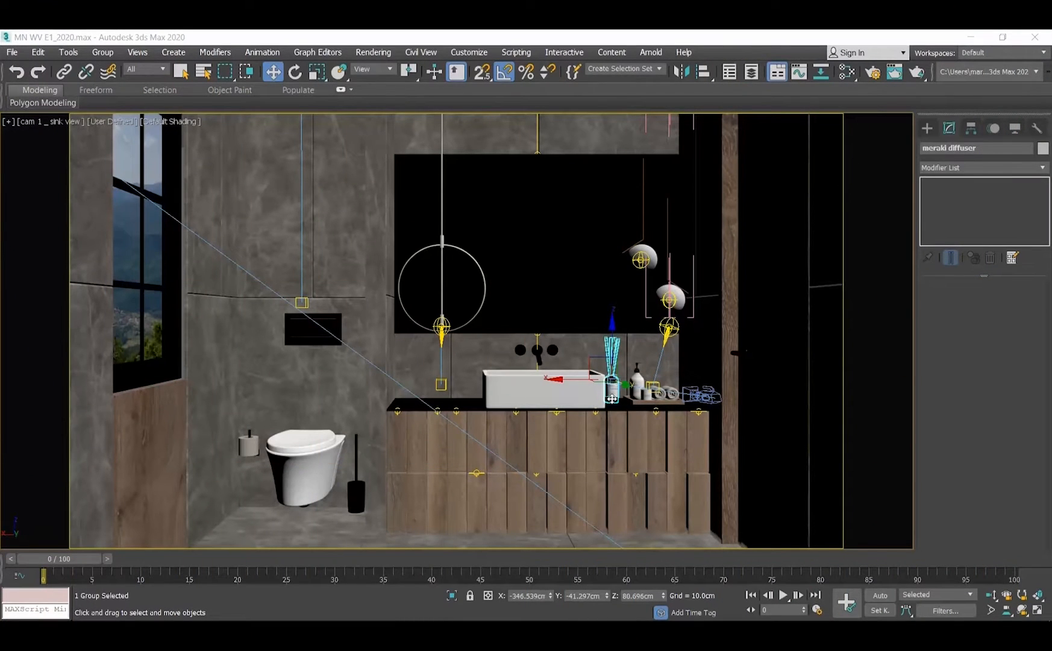
Step: Make V-Ray Next, update 1.2 the active renderer in Render Setup
left_click(373, 51)
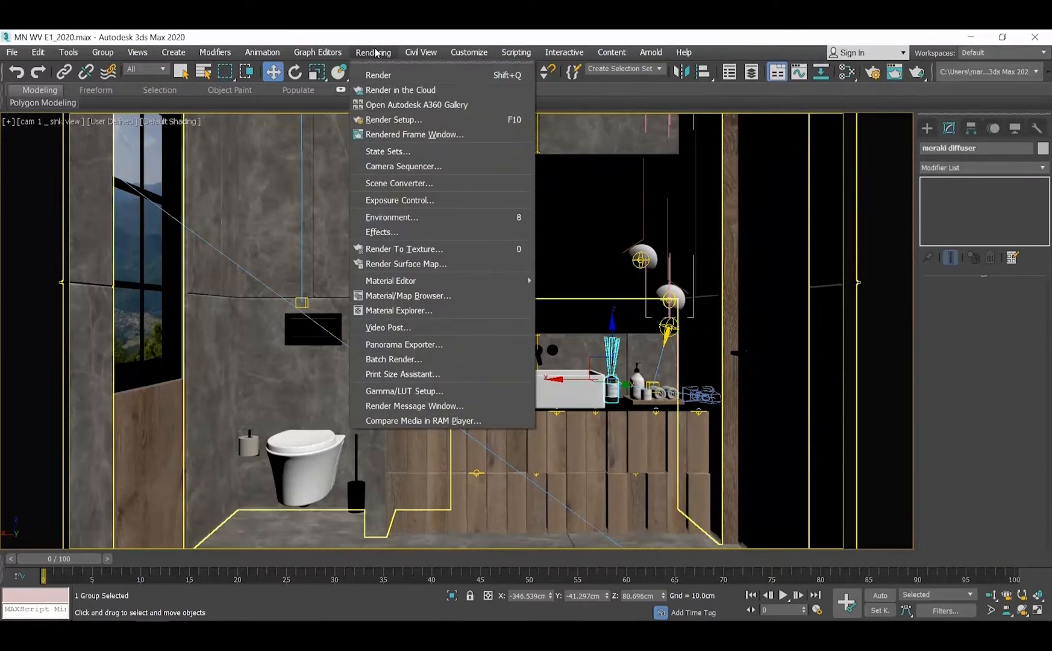
left_click(393, 119)
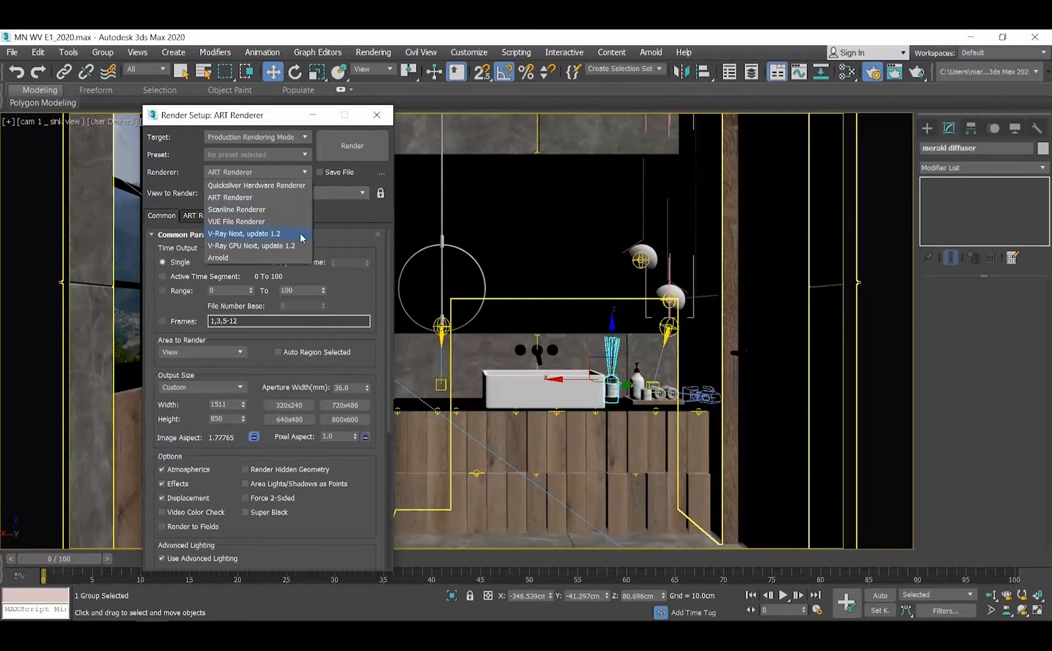
left_click(244, 232)
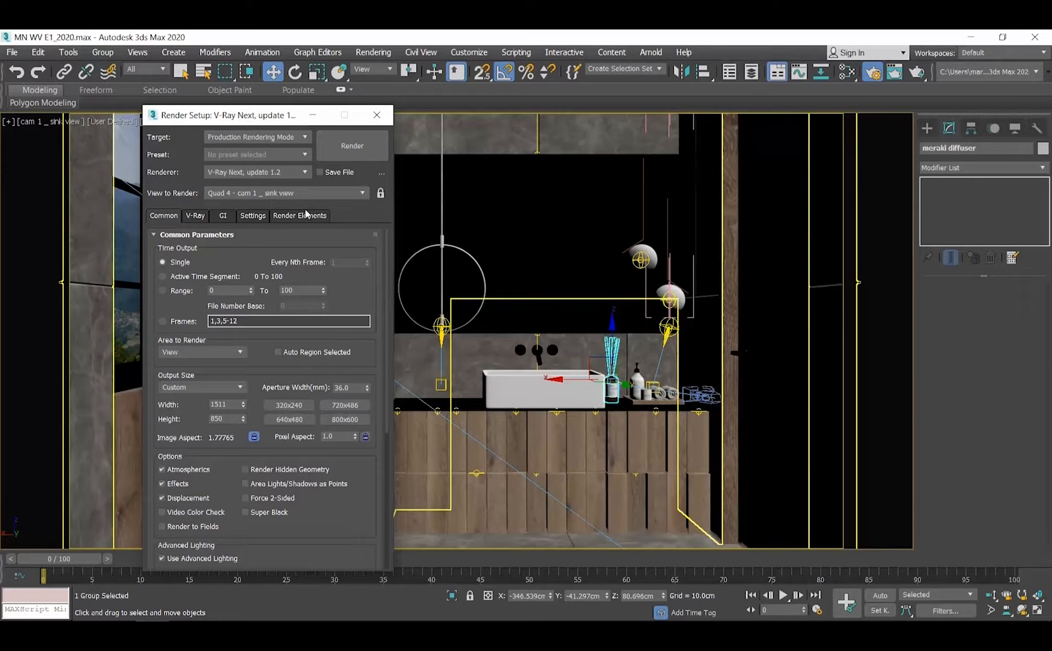
Step: Enable Hidden lights under V-Ray Global switches and close Render Setup
left_click(194, 216)
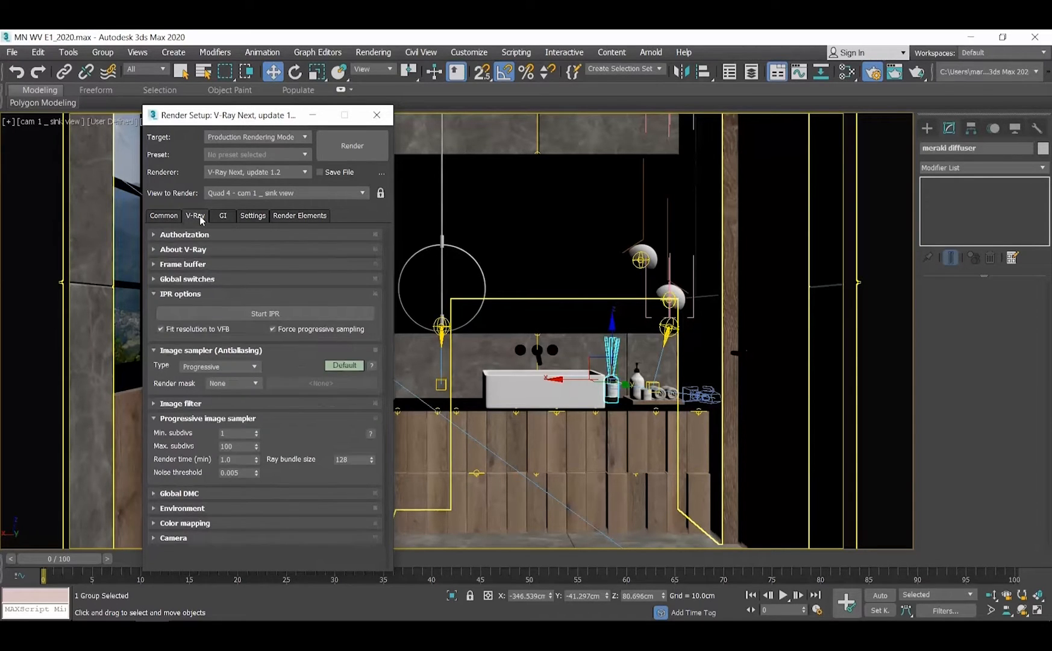
left_click(187, 278)
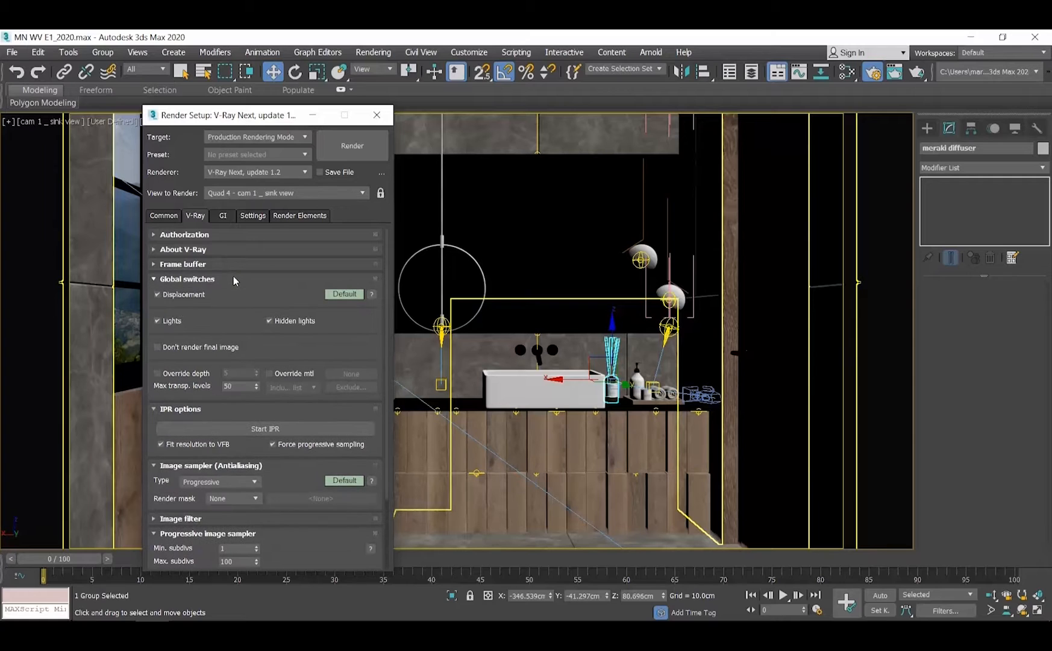
mouse_move(270, 321)
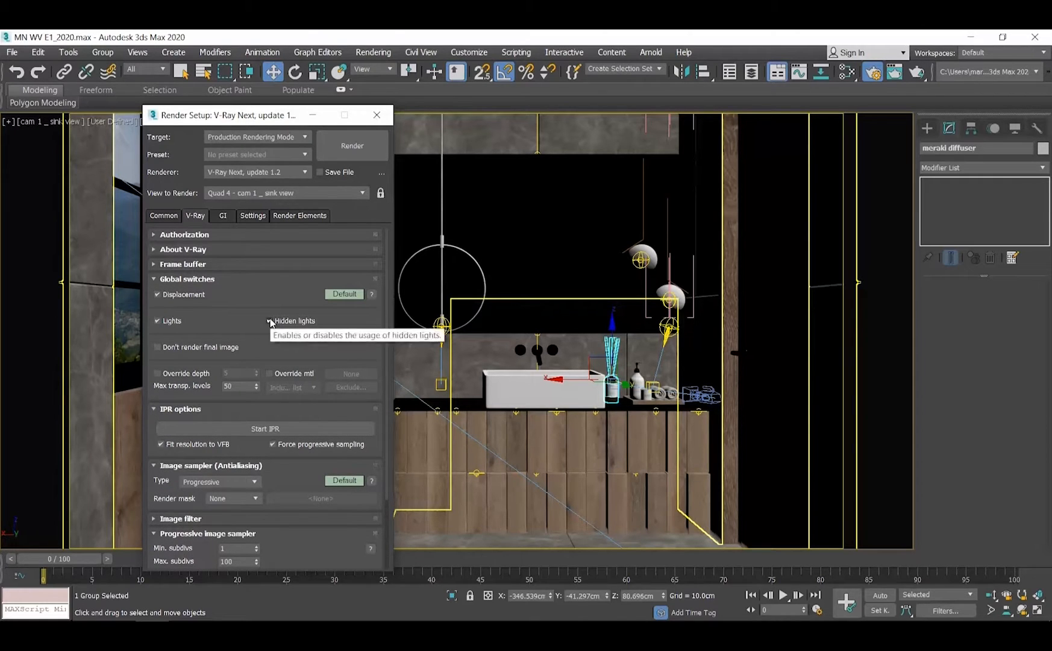
mouse_move(346, 332)
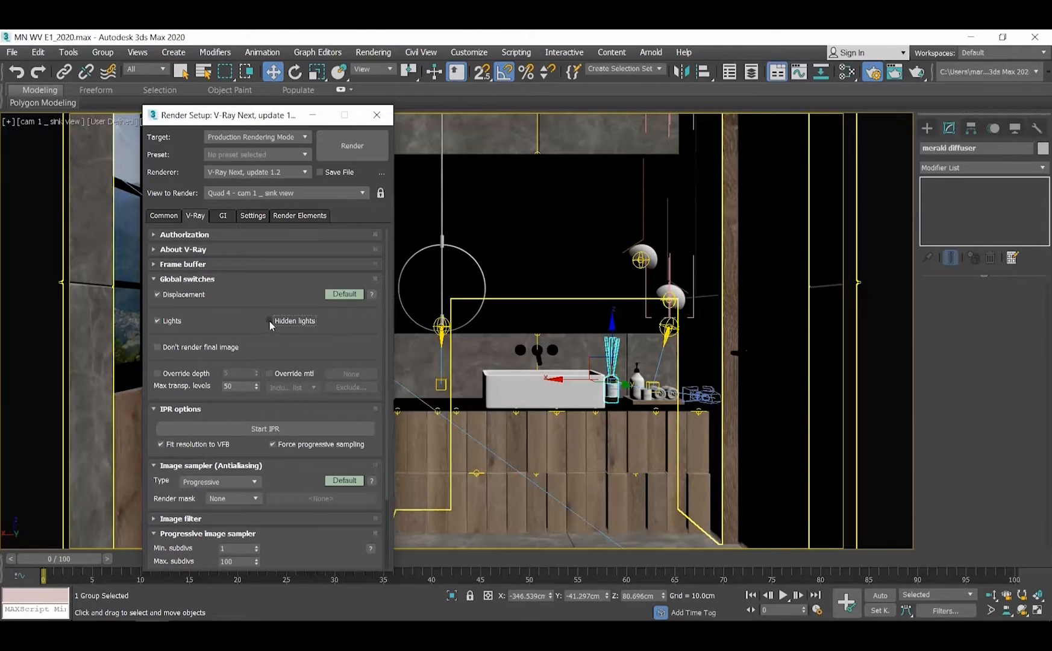
left_click(270, 321)
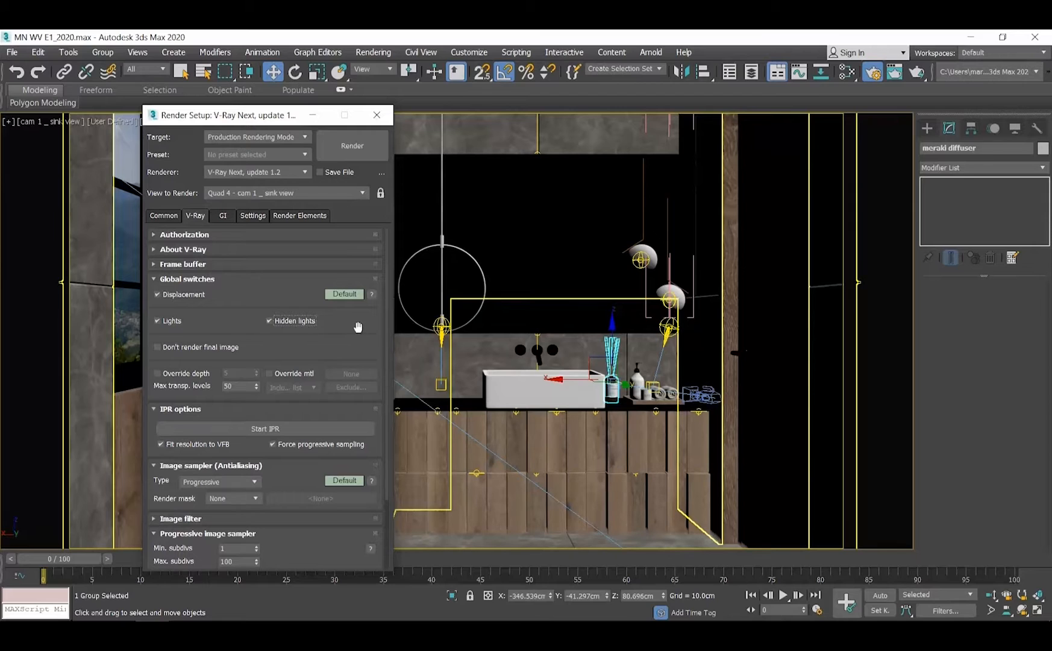
left_click(376, 115)
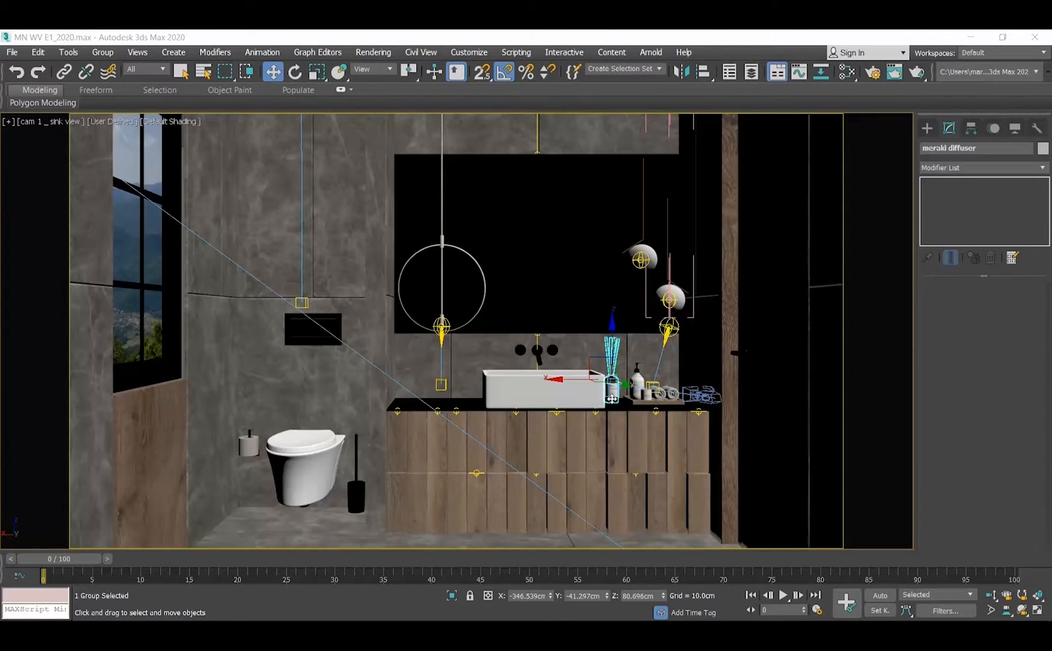
Step: Render the sink camera view with V-Ray and view it in the frame buffer
left_click(373, 52)
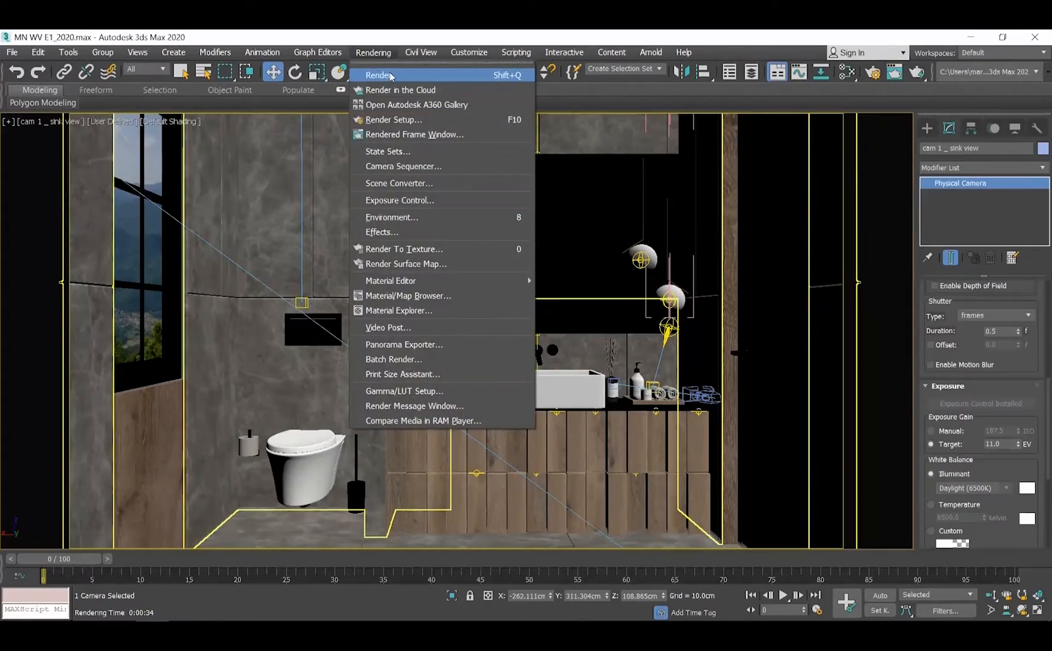
left_click(380, 74)
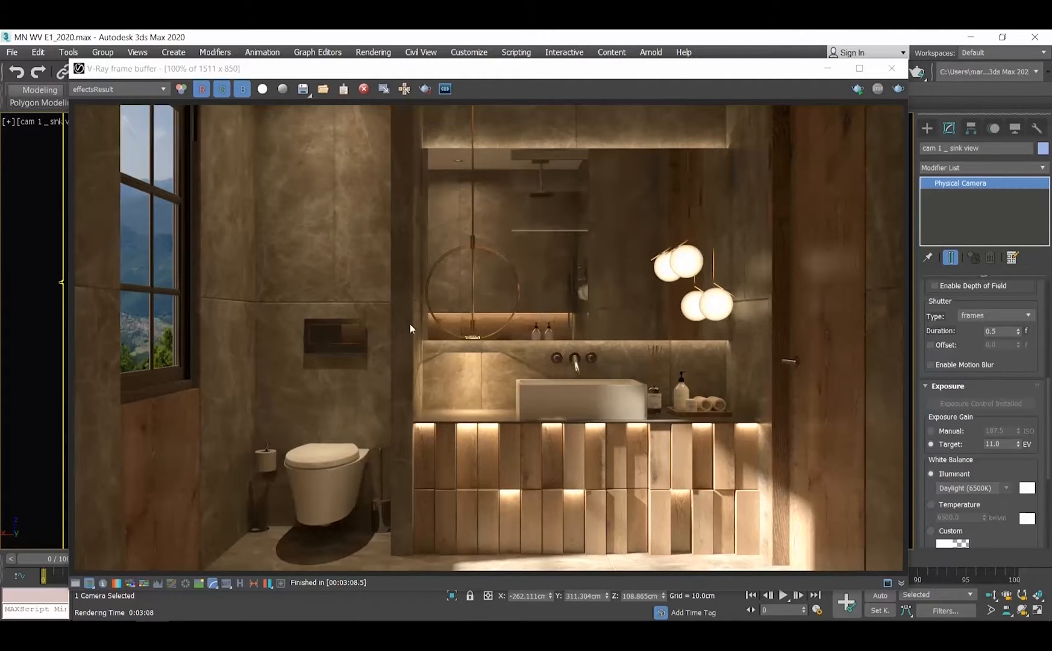
mouse_move(470, 410)
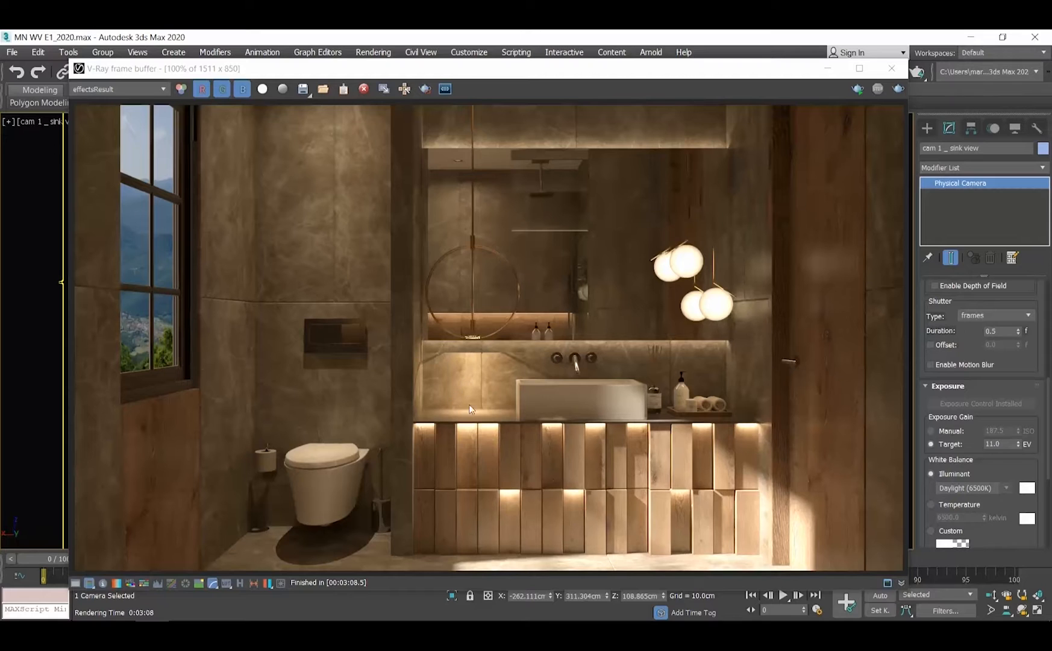
mouse_move(461, 397)
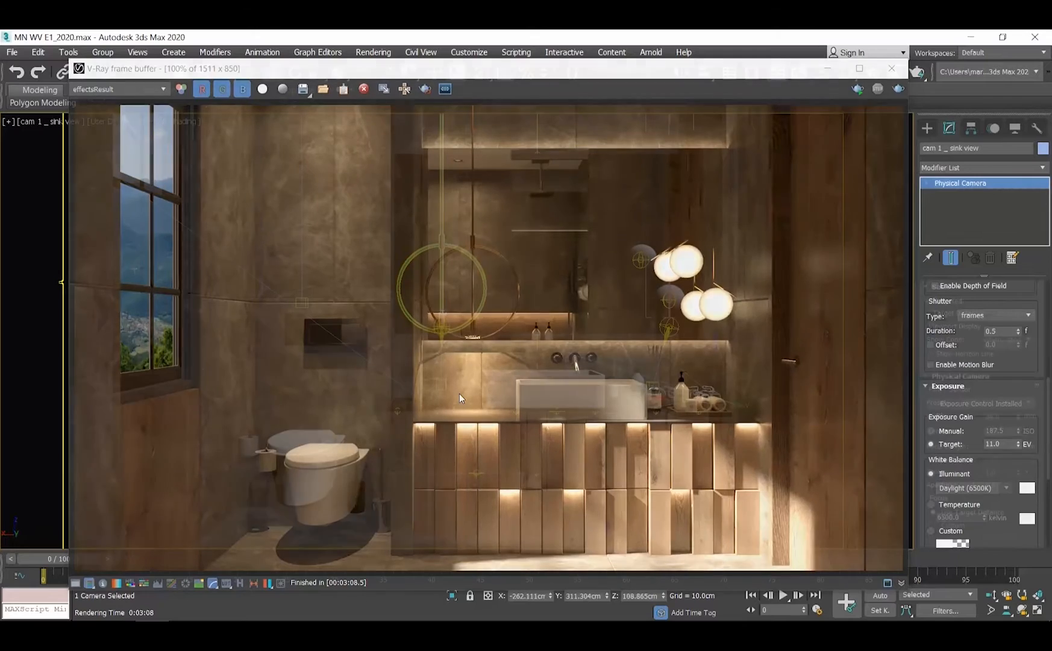
left_click(892, 67)
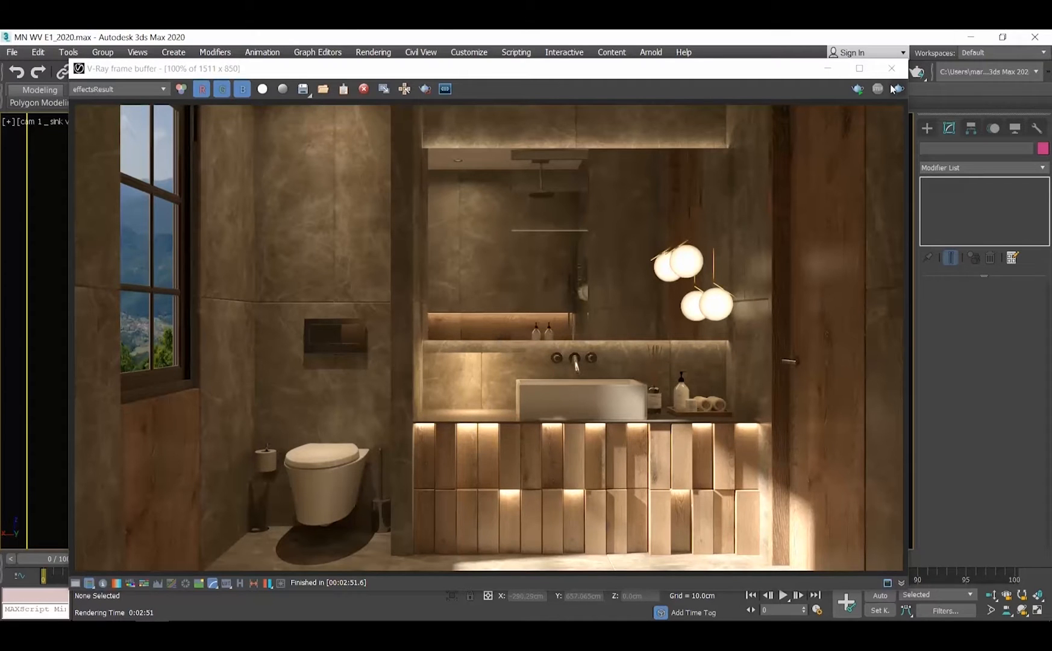
Step: Render the sink view a second time and close the rendered image
left_click(373, 52)
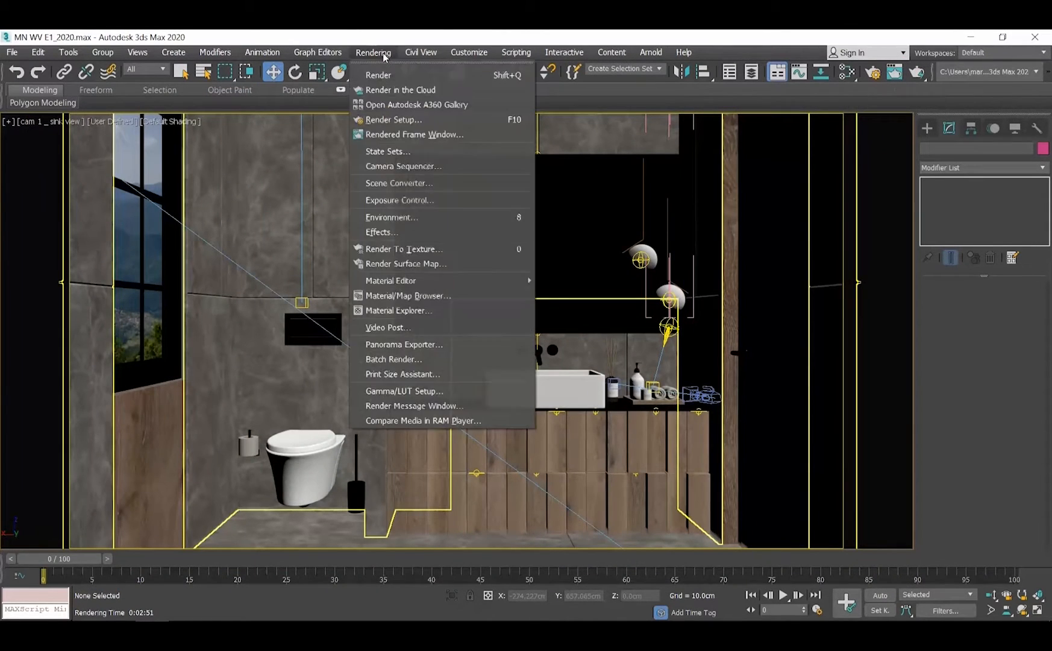
left_click(393, 120)
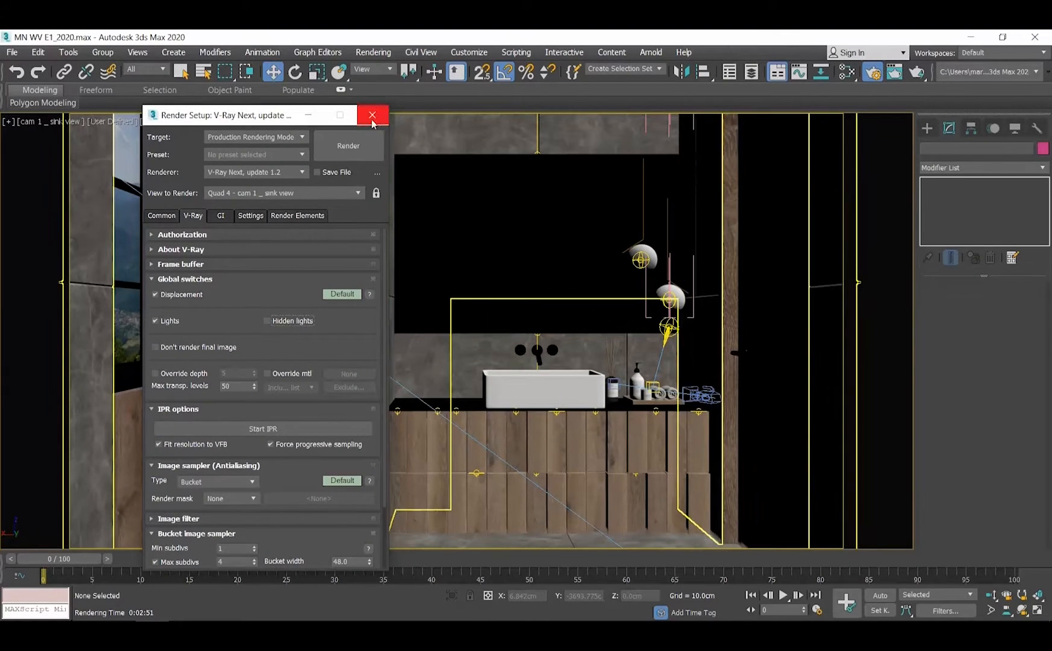
left_click(347, 146)
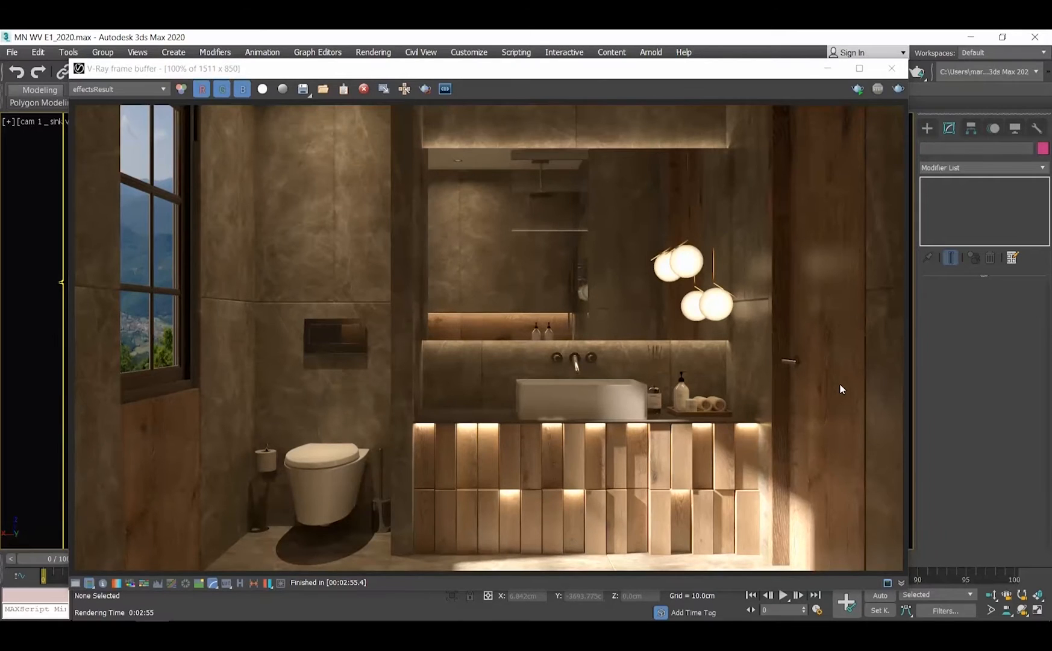
mouse_move(861, 410)
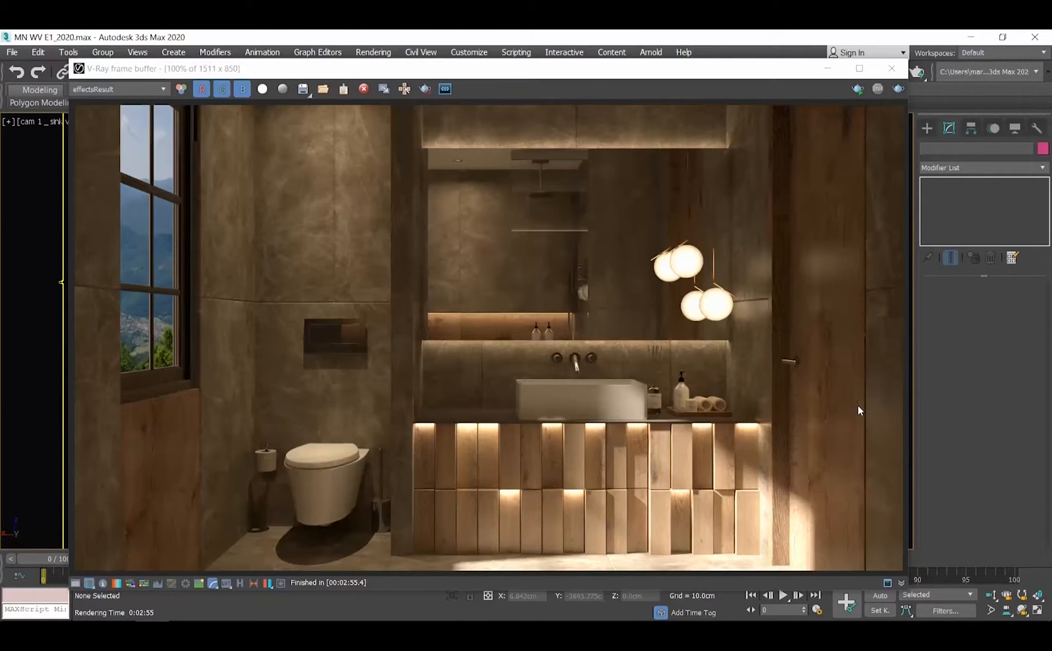
mouse_move(892, 68)
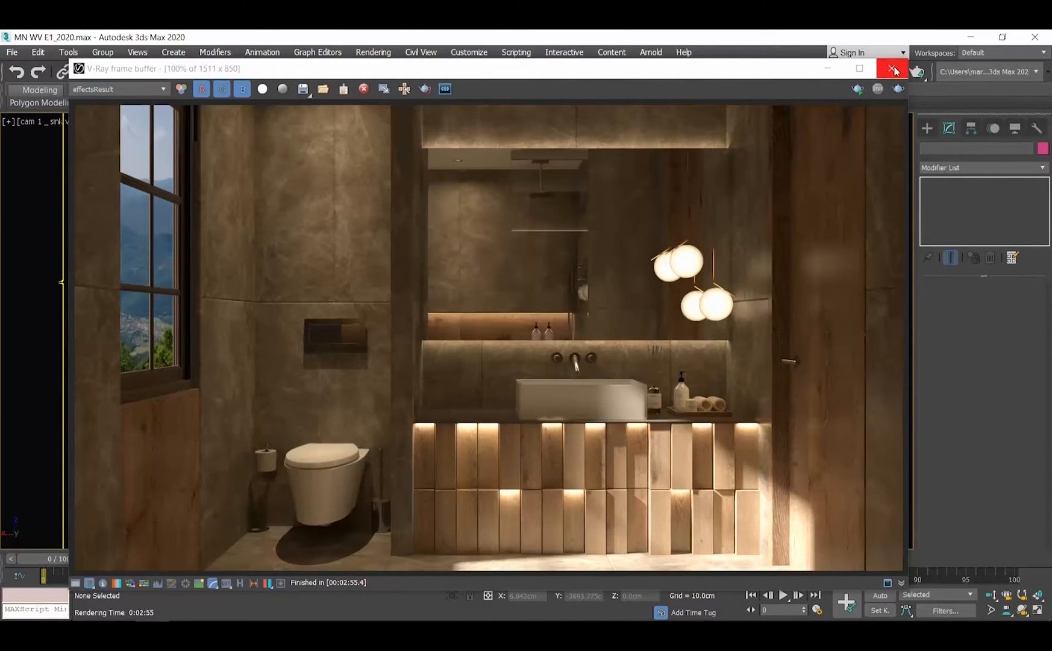
left_click(894, 69)
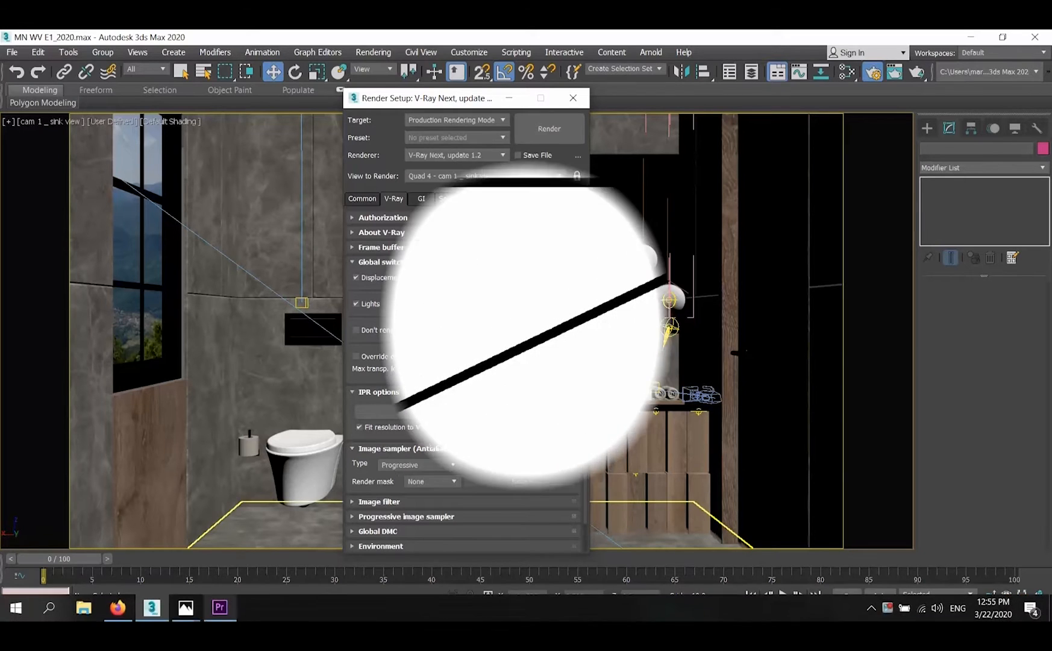
Step: Zoom Lines.jpg in Photos to reveal the jagged edges of the black lines
left_click(185, 607)
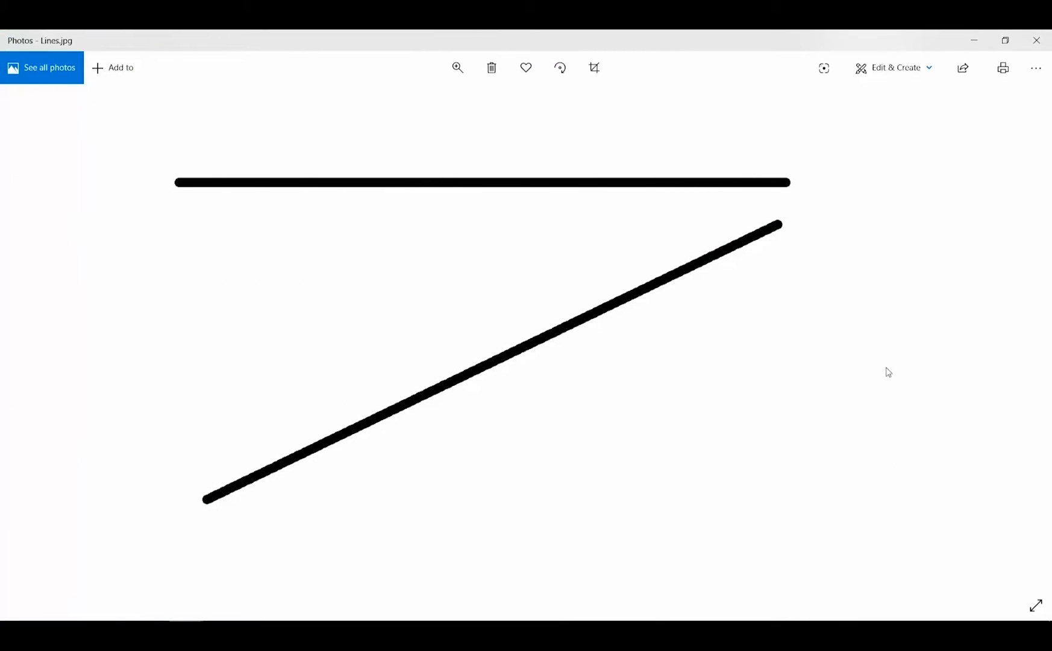
mouse_move(510, 165)
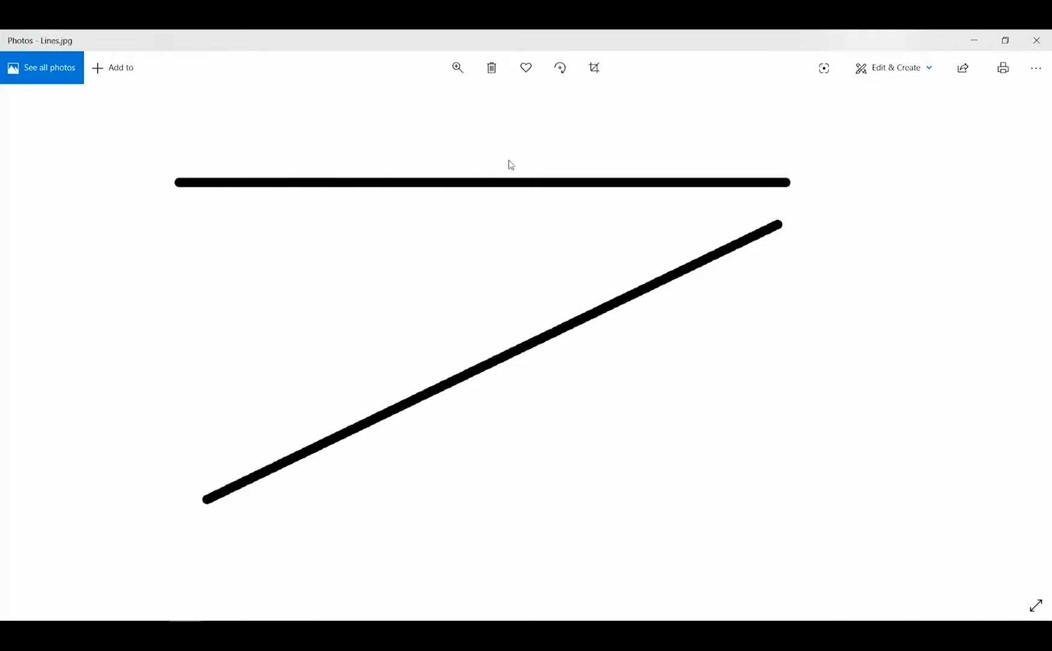
mouse_move(806, 284)
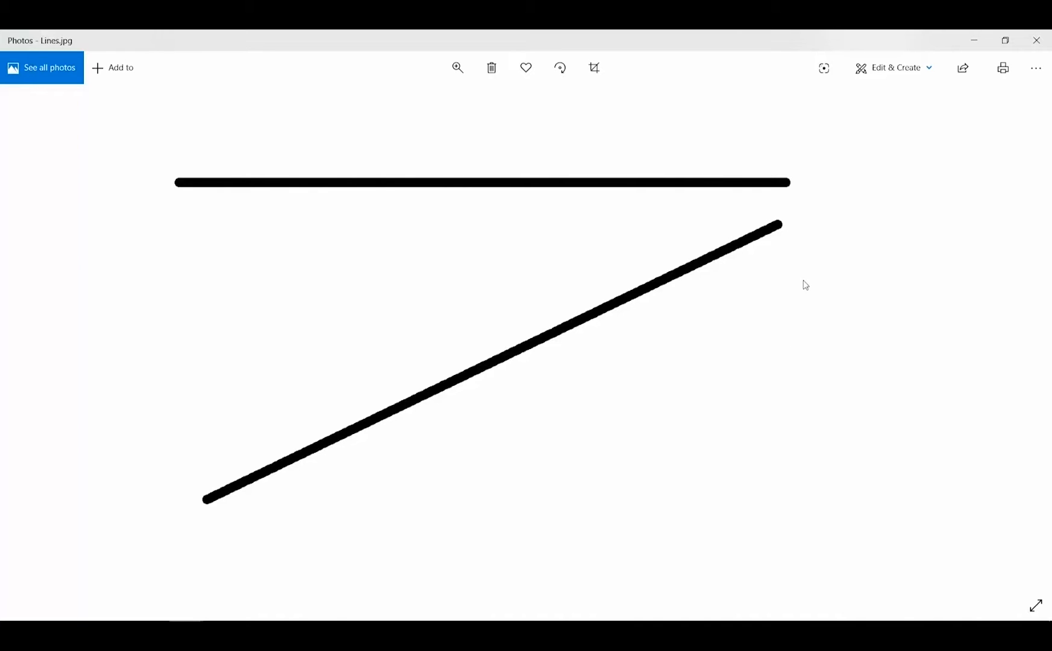
left_click(457, 67)
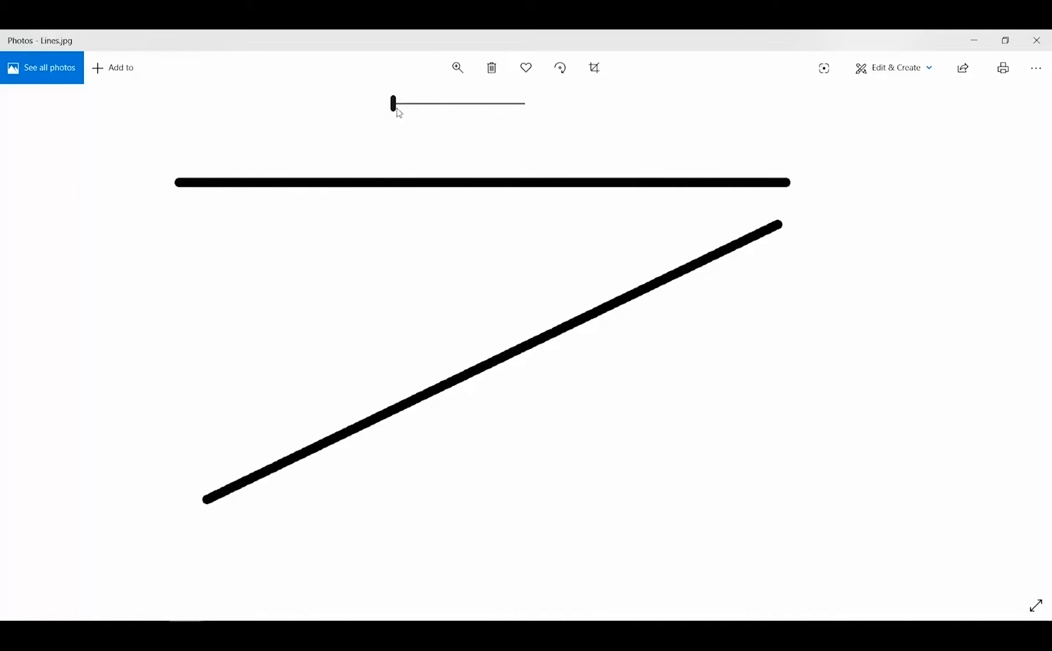
left_click_drag(393, 102, 423, 102)
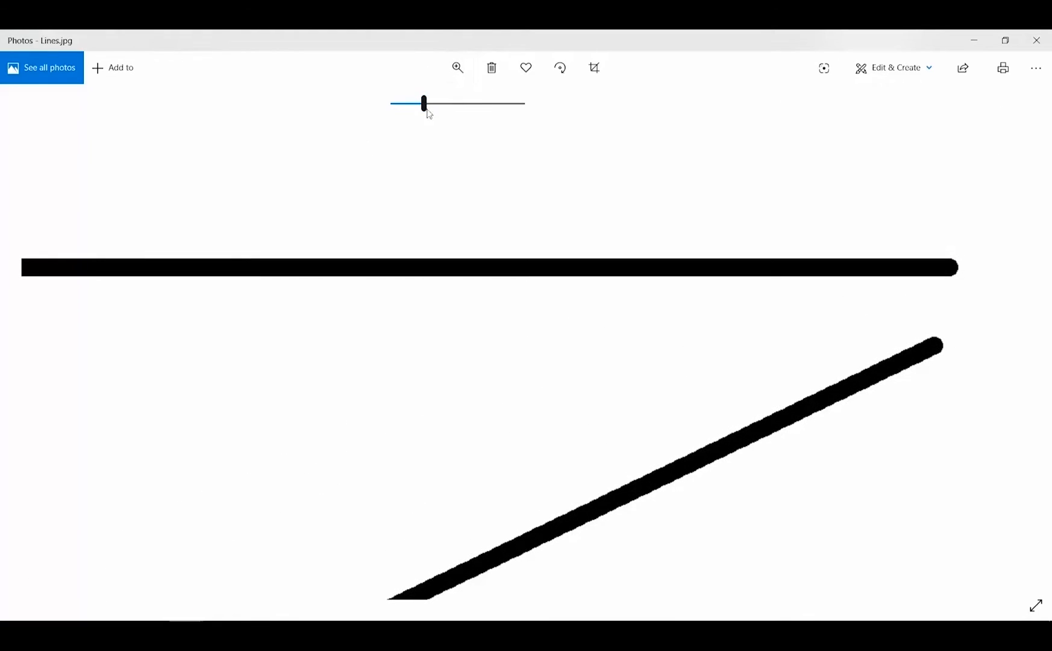
left_click_drag(423, 103, 474, 104)
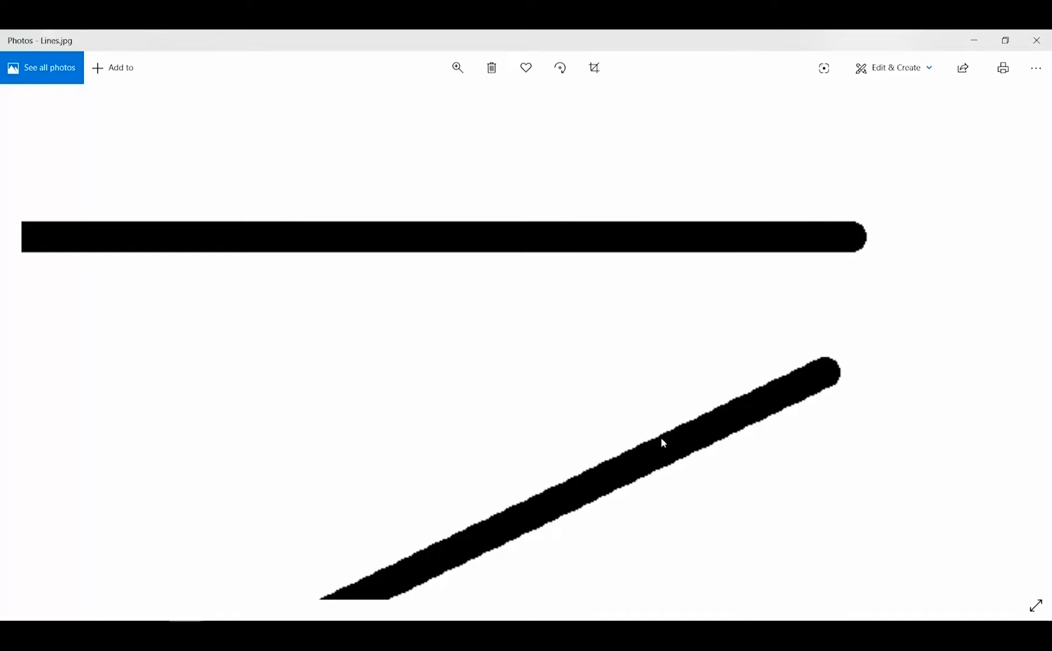
mouse_move(848, 233)
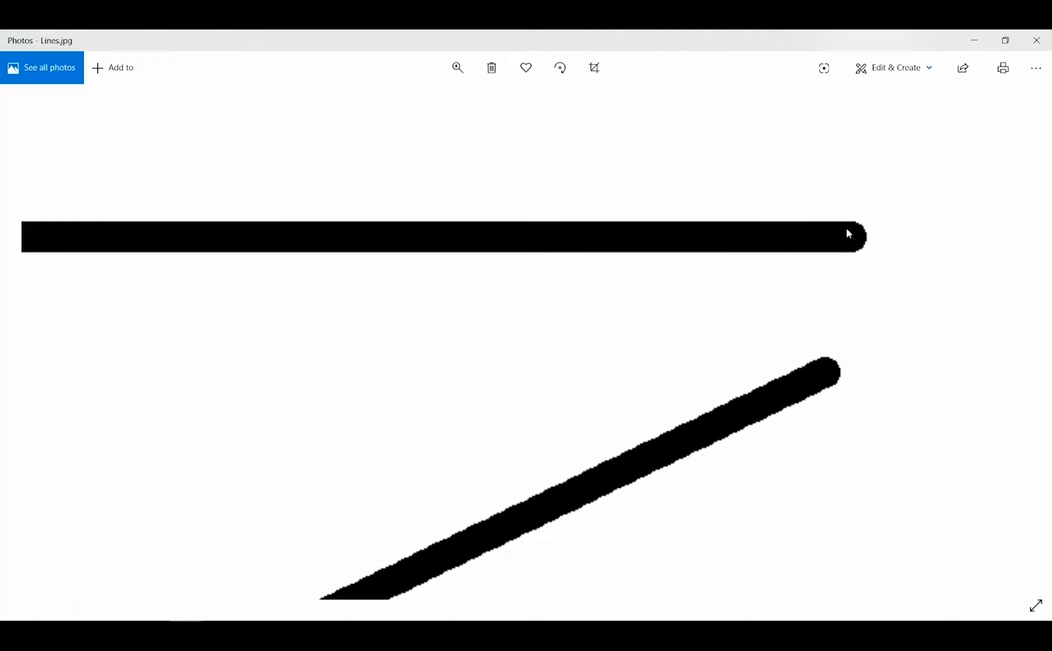
mouse_move(859, 257)
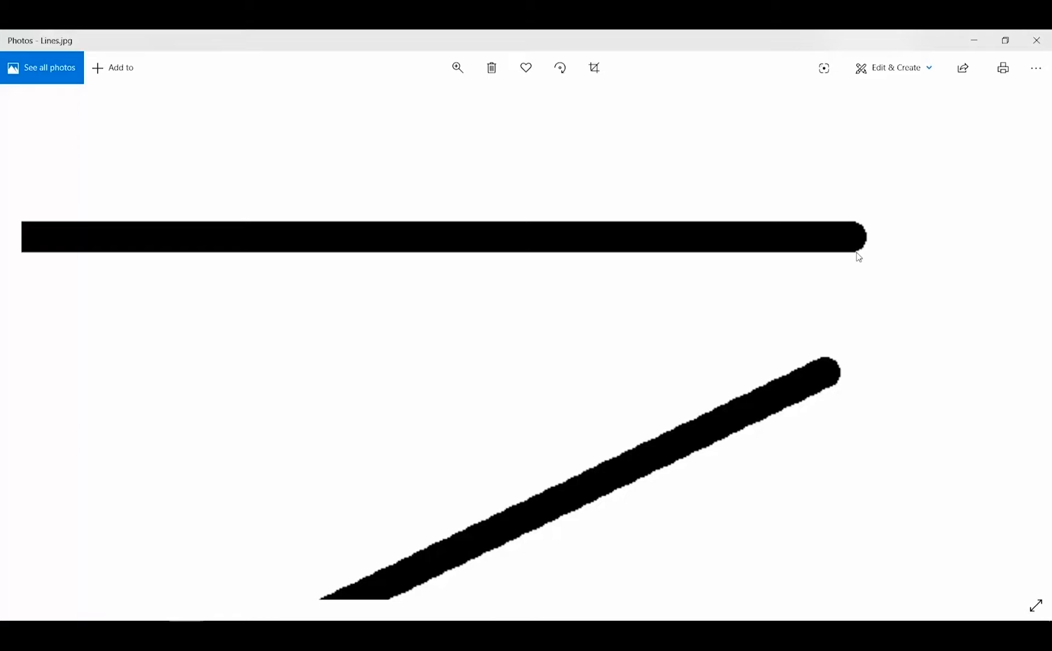
mouse_move(974, 42)
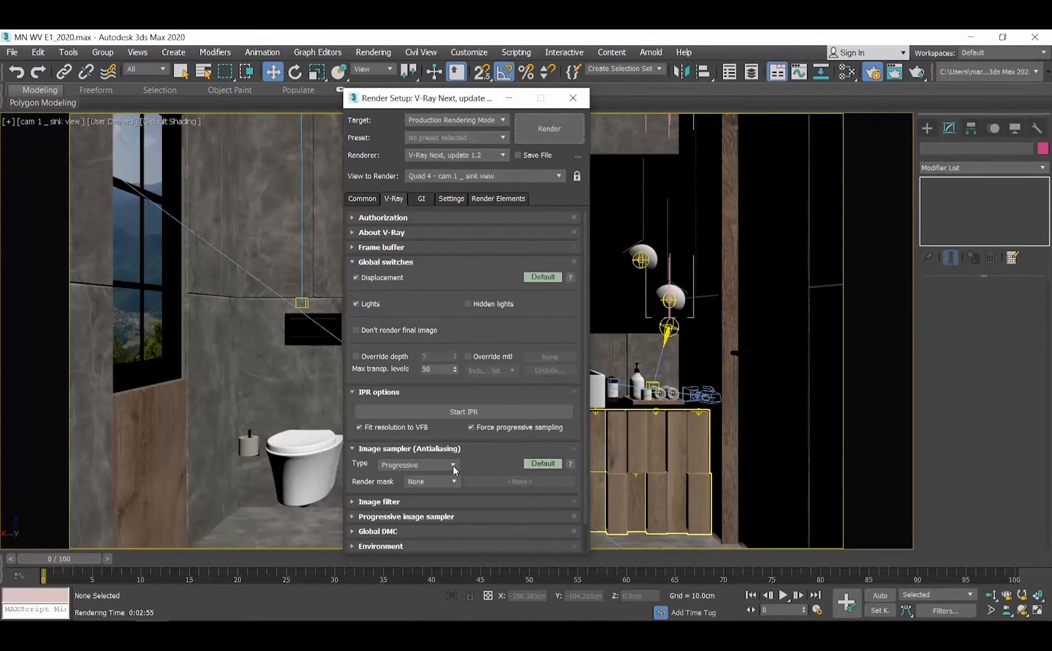
Step: Set the V-Ray image sampler to Bucket with Max subdivs turned off
left_click(453, 465)
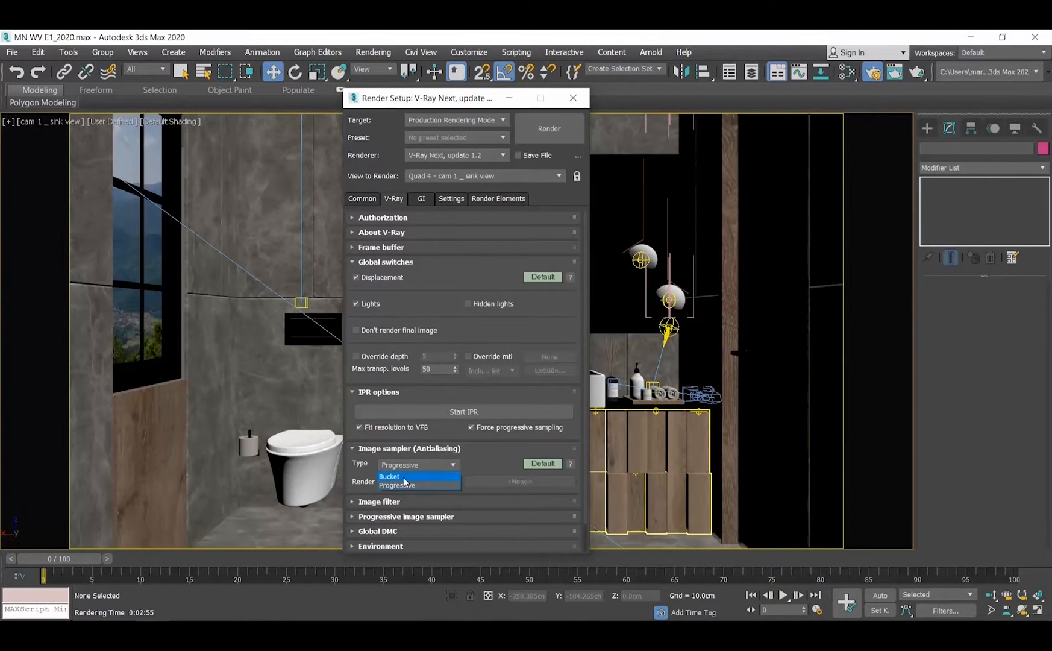
left_click(388, 476)
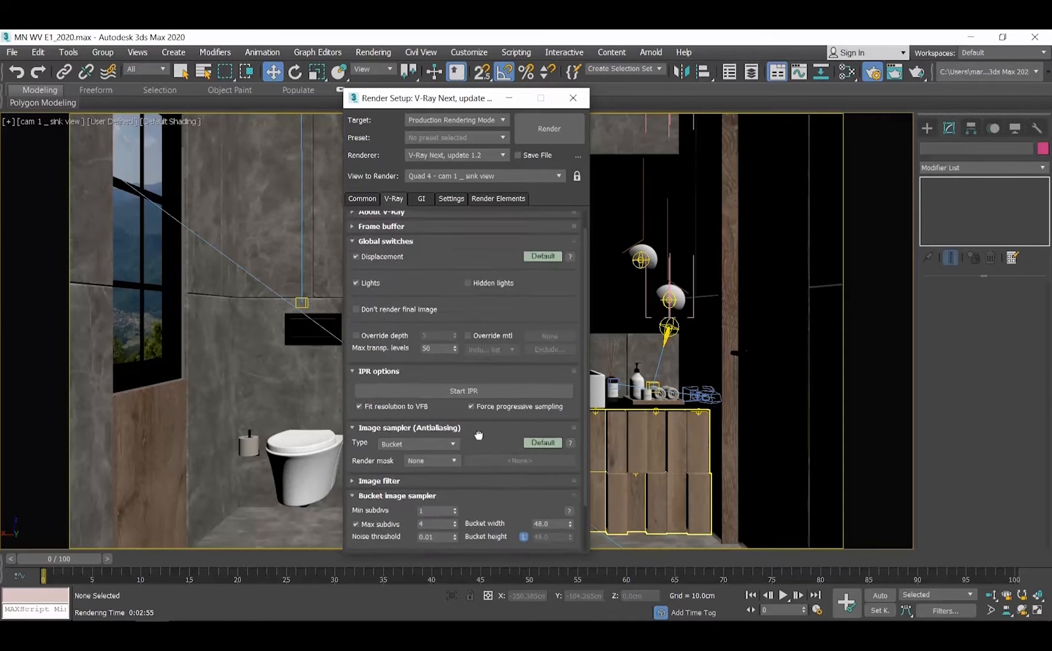
scroll("down", 3)
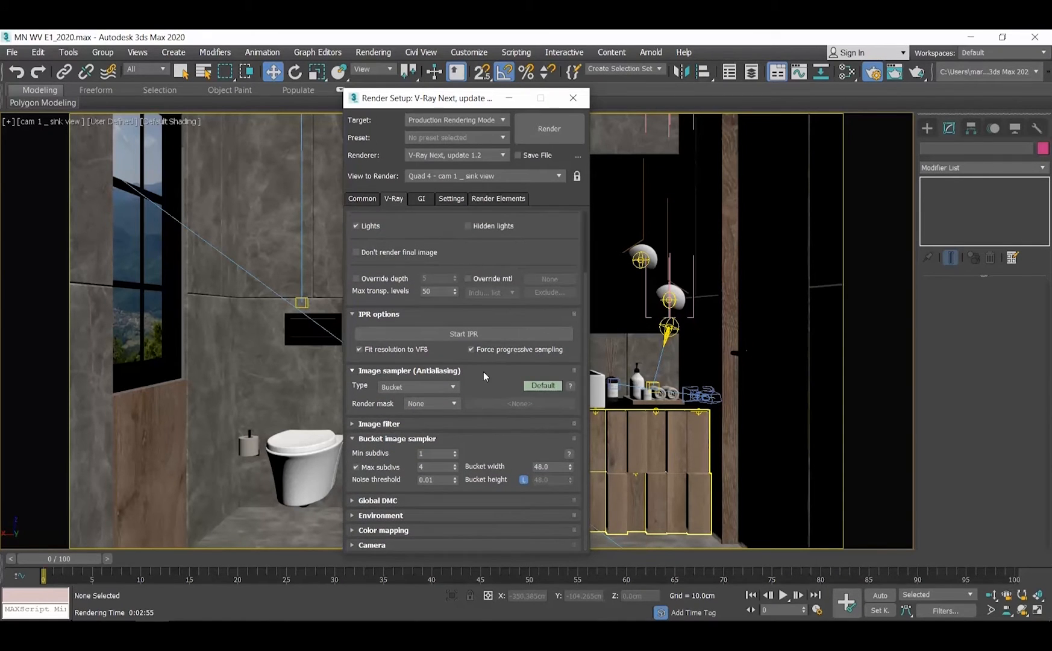
left_click(434, 466)
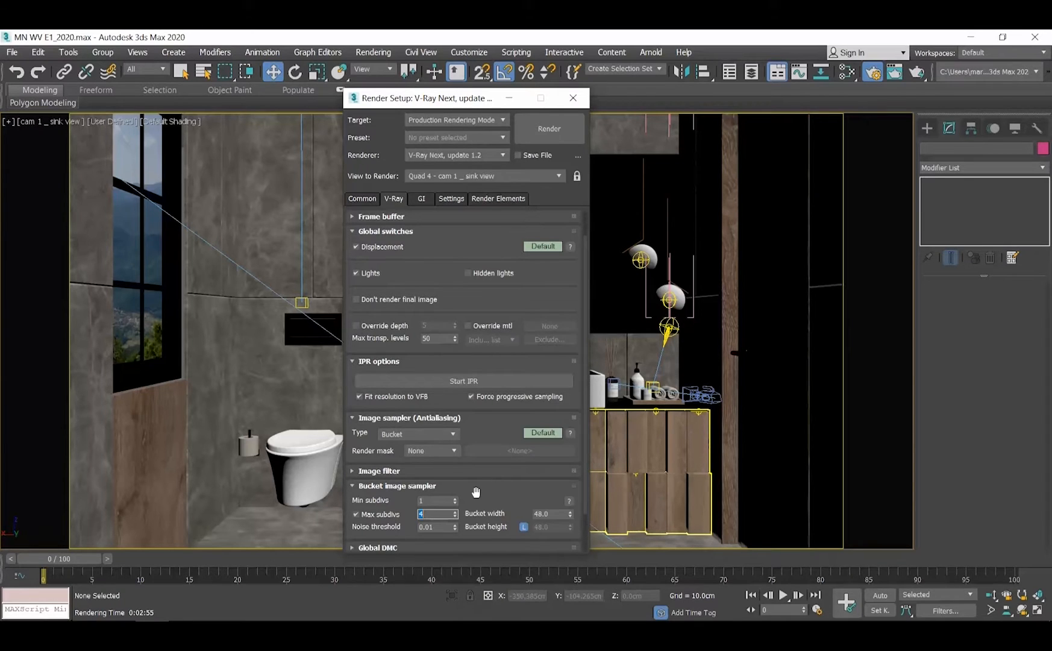
left_click(357, 514)
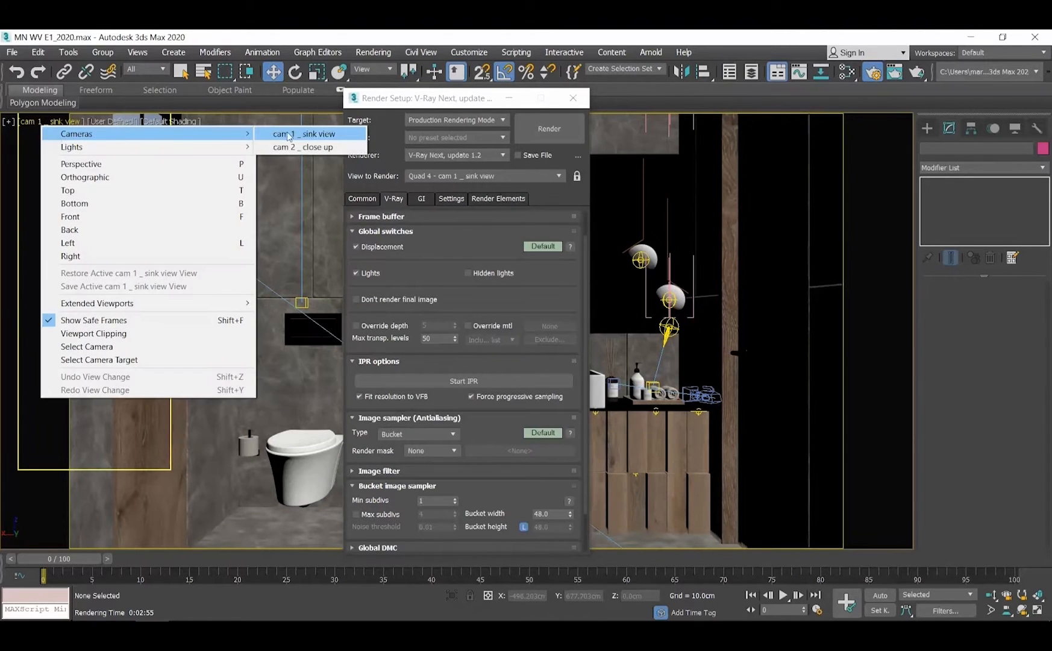
Step: Switch the viewport to the cam 2 _ close up camera
left_click(304, 147)
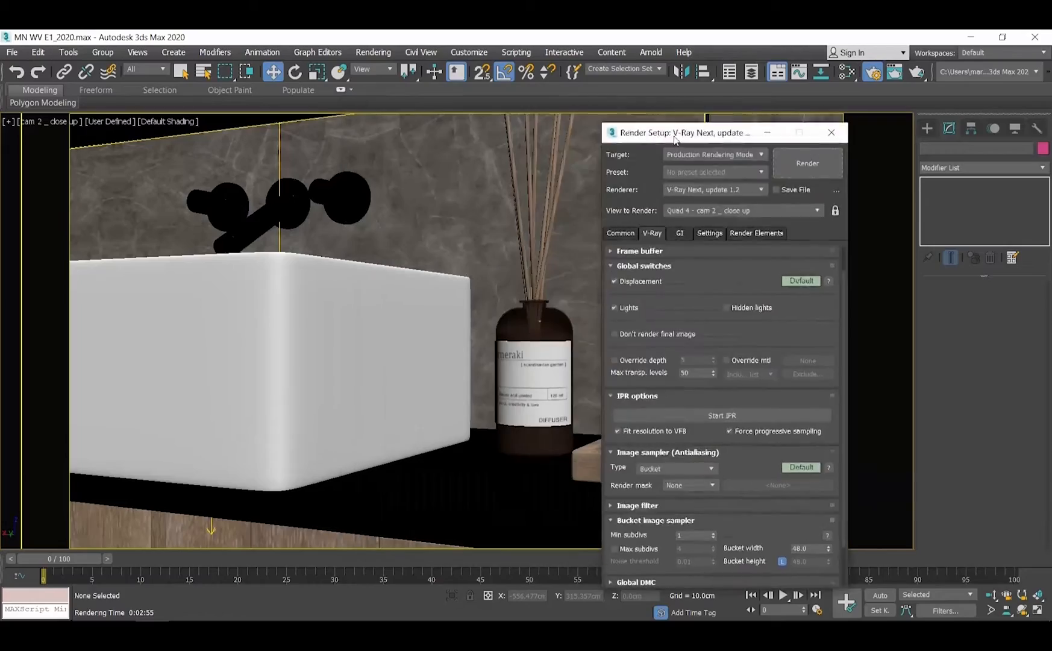
left_click(808, 163)
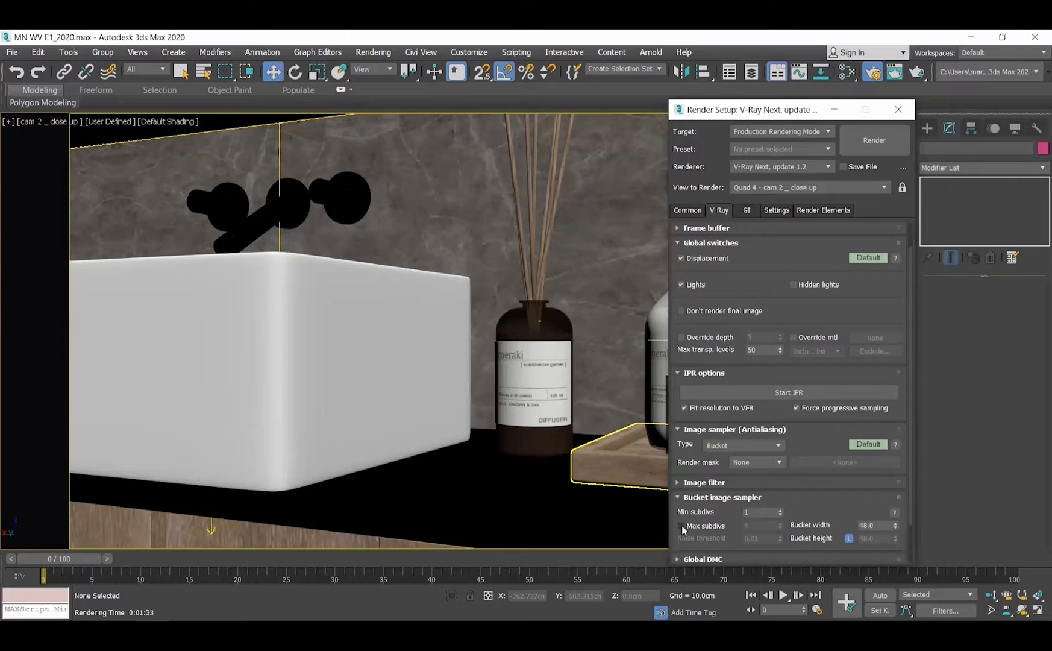
Step: Turn Max subdivs back on at 4 in the Bucket image sampler
left_click(873, 140)
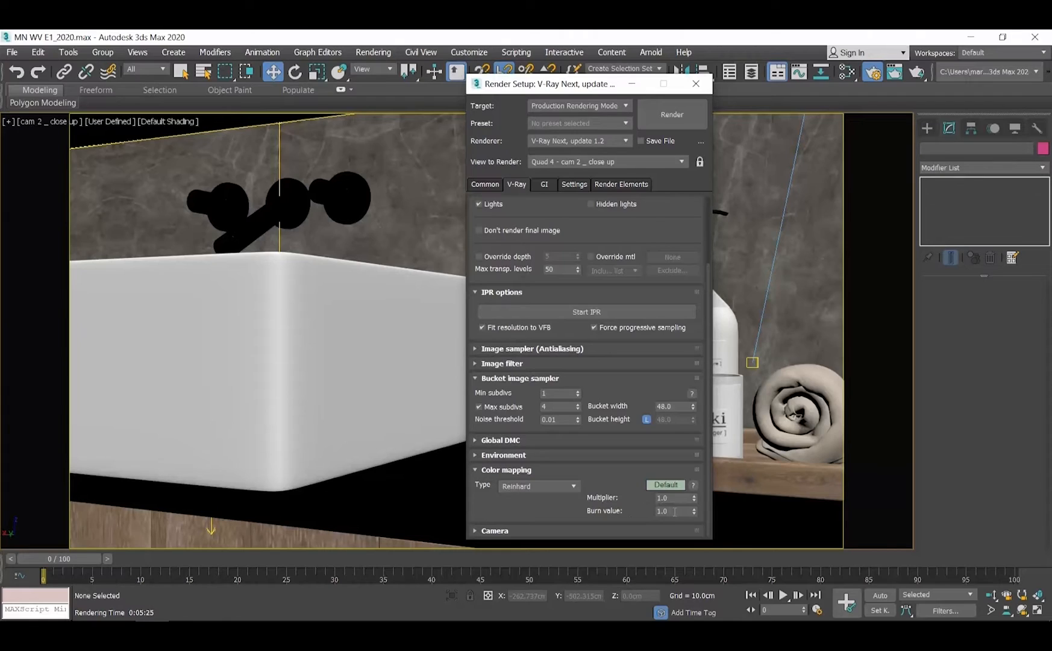
Step: Lower the Reinhard colour mapping Burn value to 0.5 and check the close-up render
left_click(671, 115)
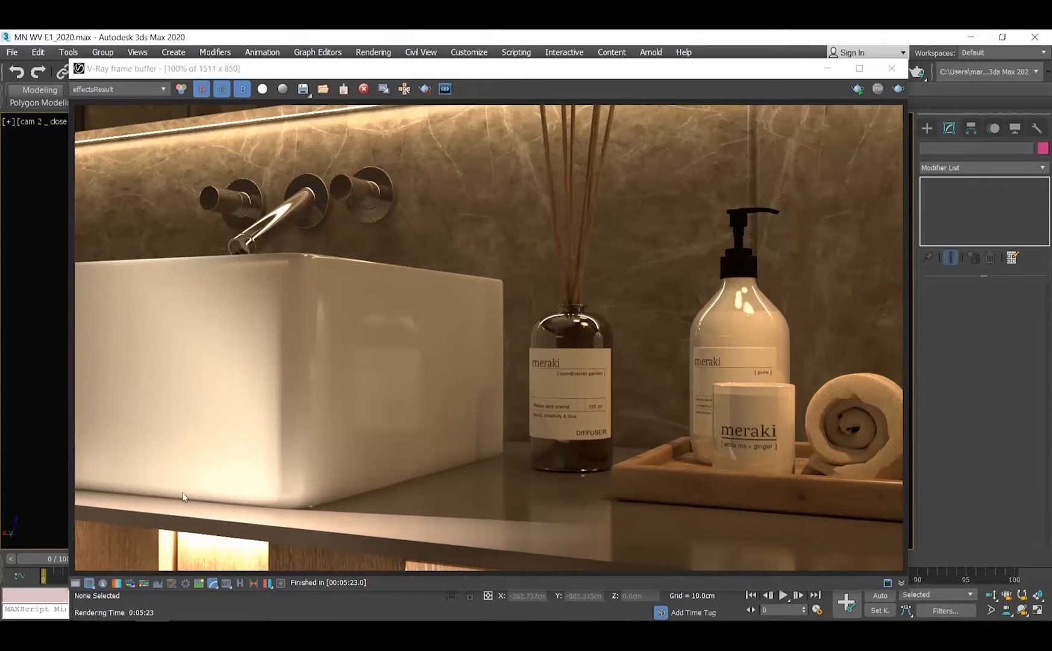
mouse_move(156, 319)
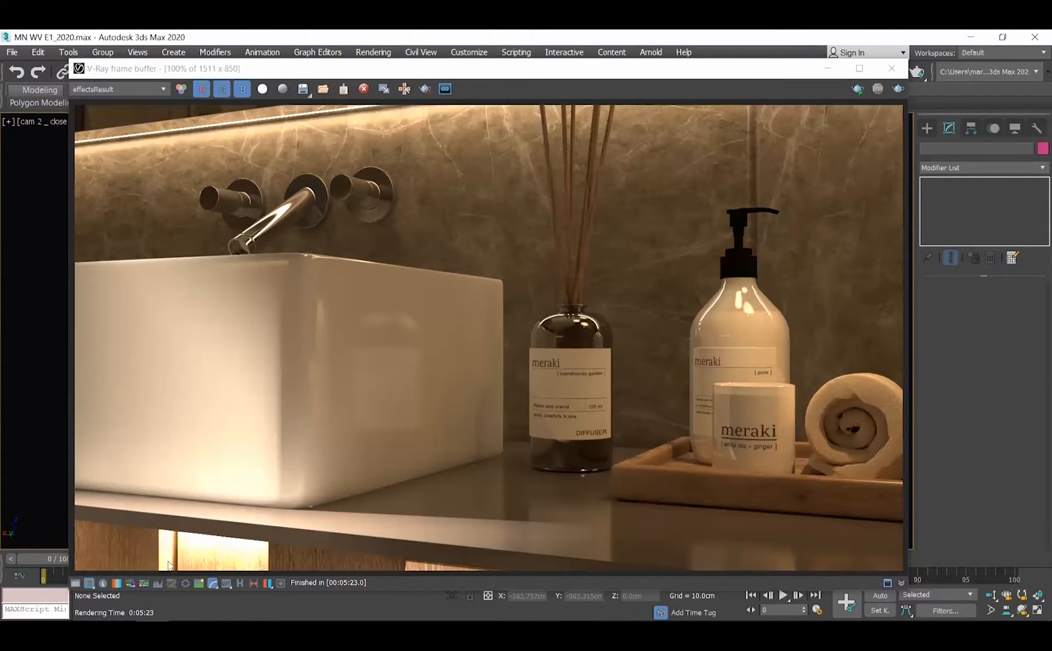
mouse_move(812, 376)
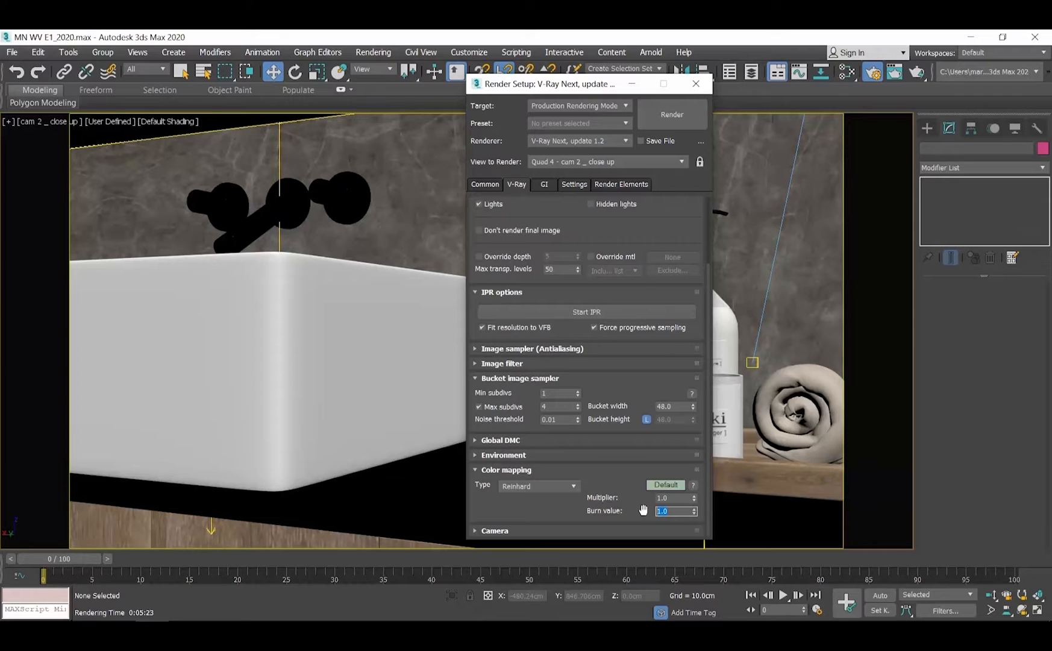
type("0.5")
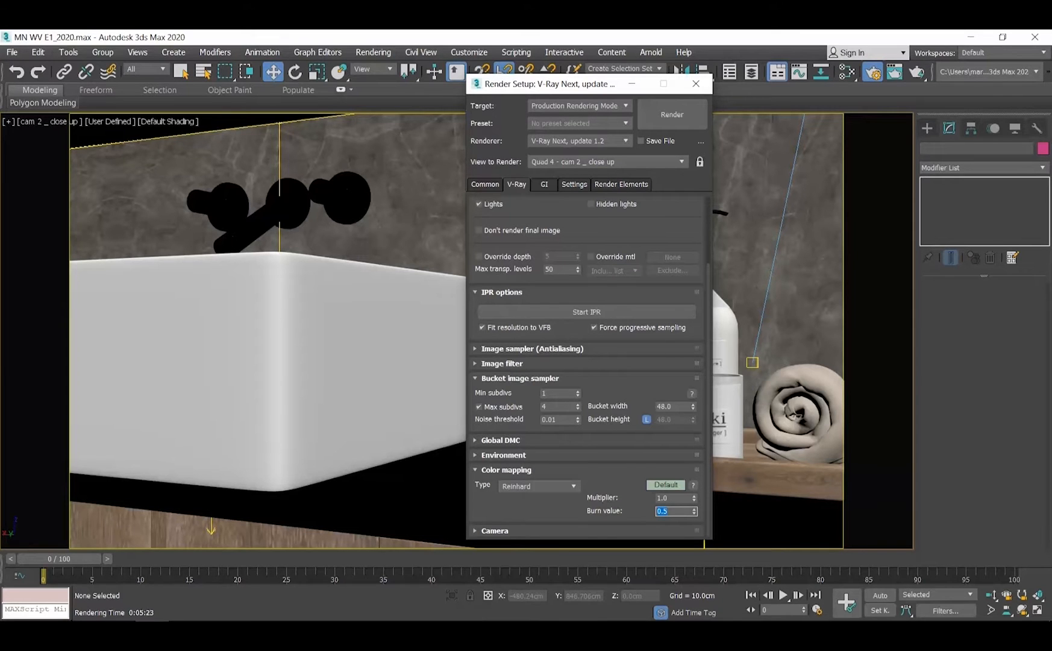
left_click(670, 114)
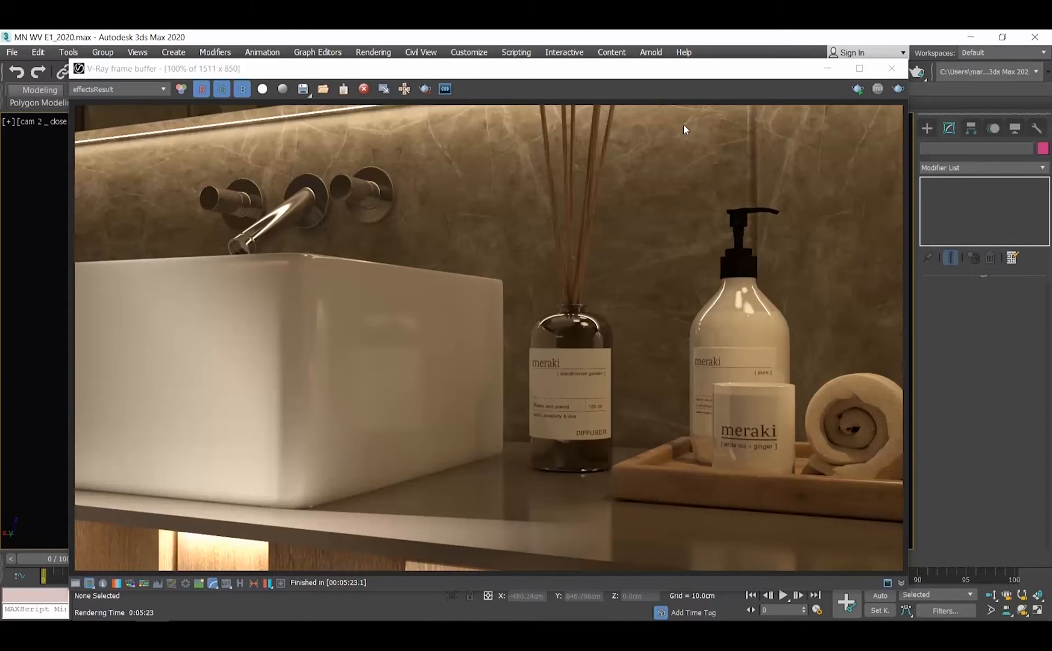
mouse_move(299, 397)
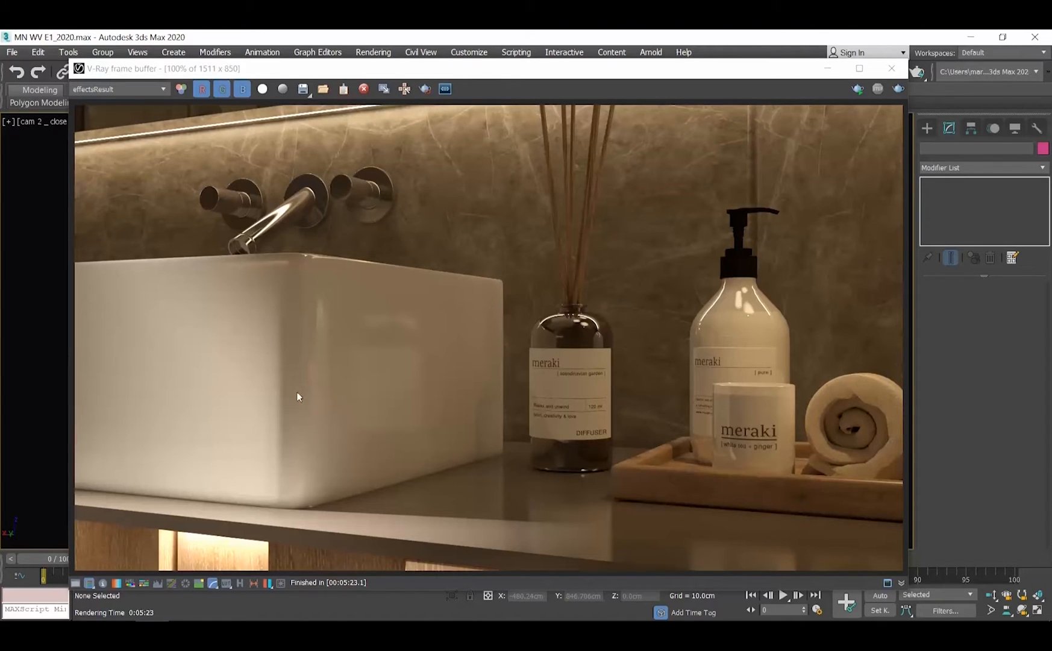
mouse_move(282, 448)
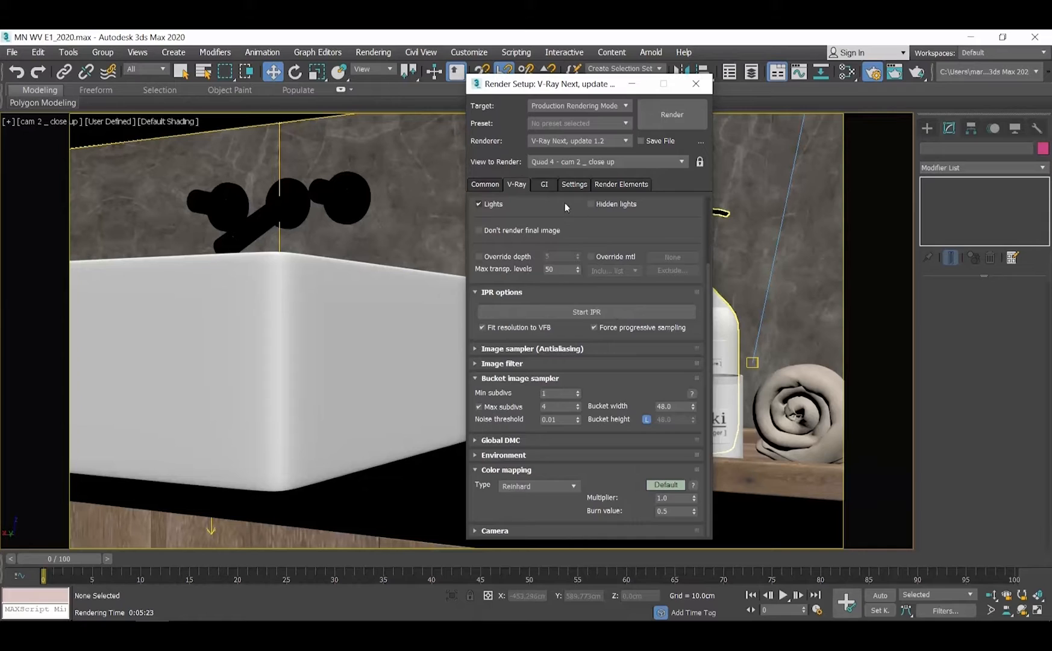
Step: Set the primary GI engine to Irradiance map, keeping Light cache as secondary
left_click(544, 184)
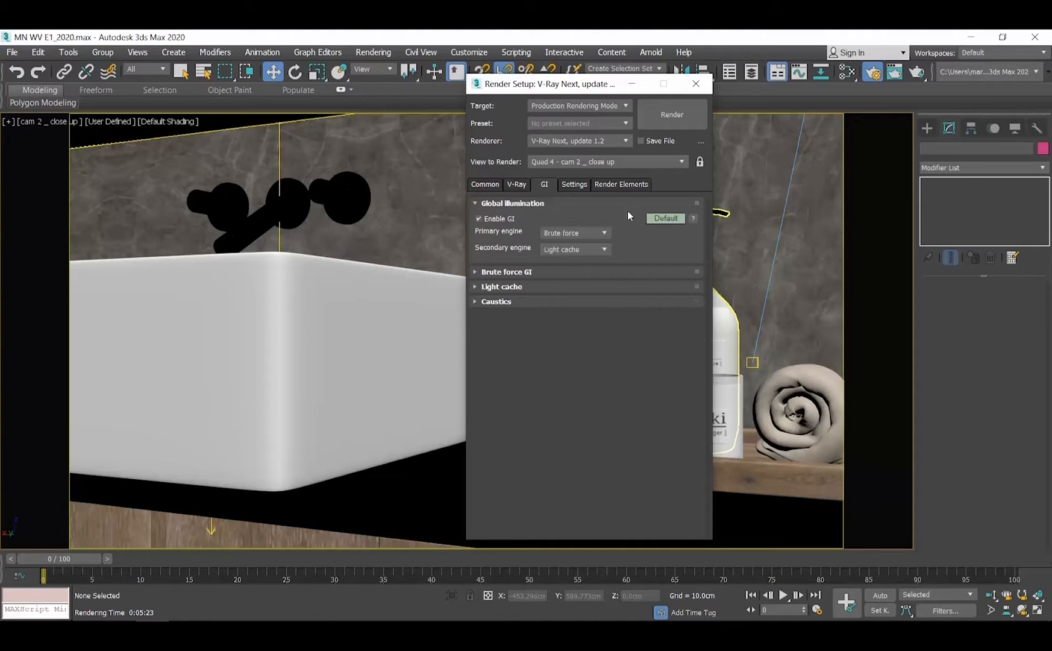
left_click(574, 233)
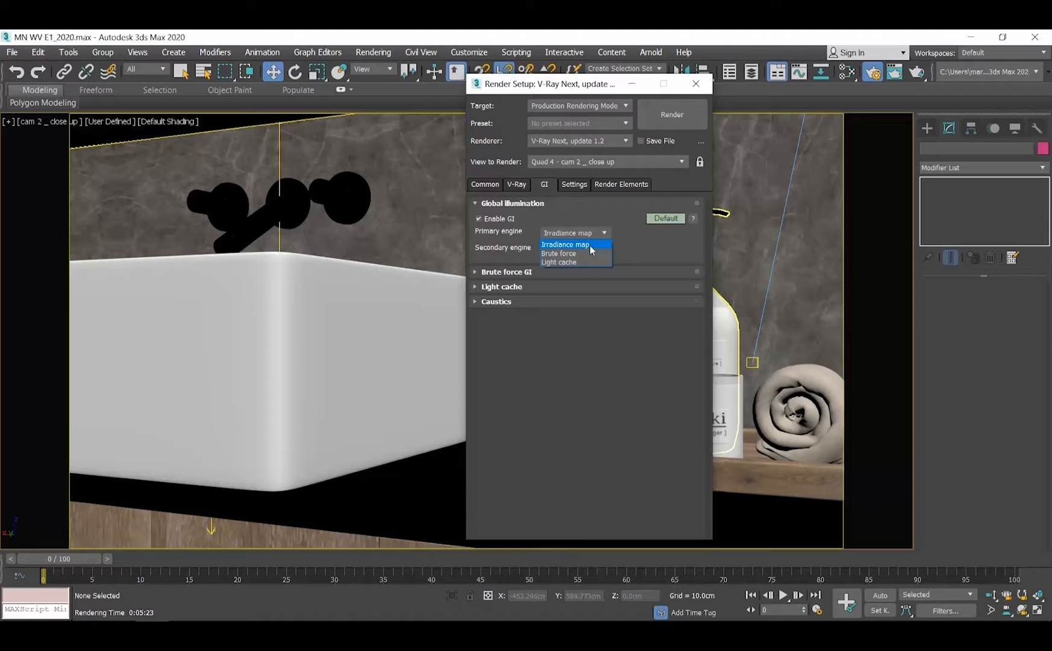
left_click(558, 262)
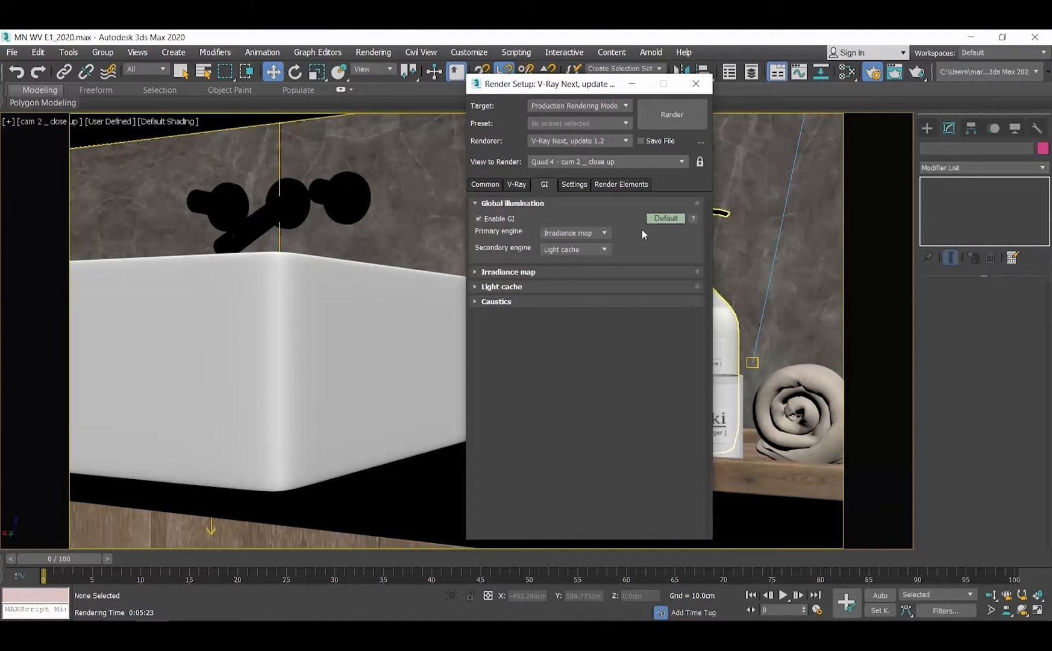
left_click(507, 271)
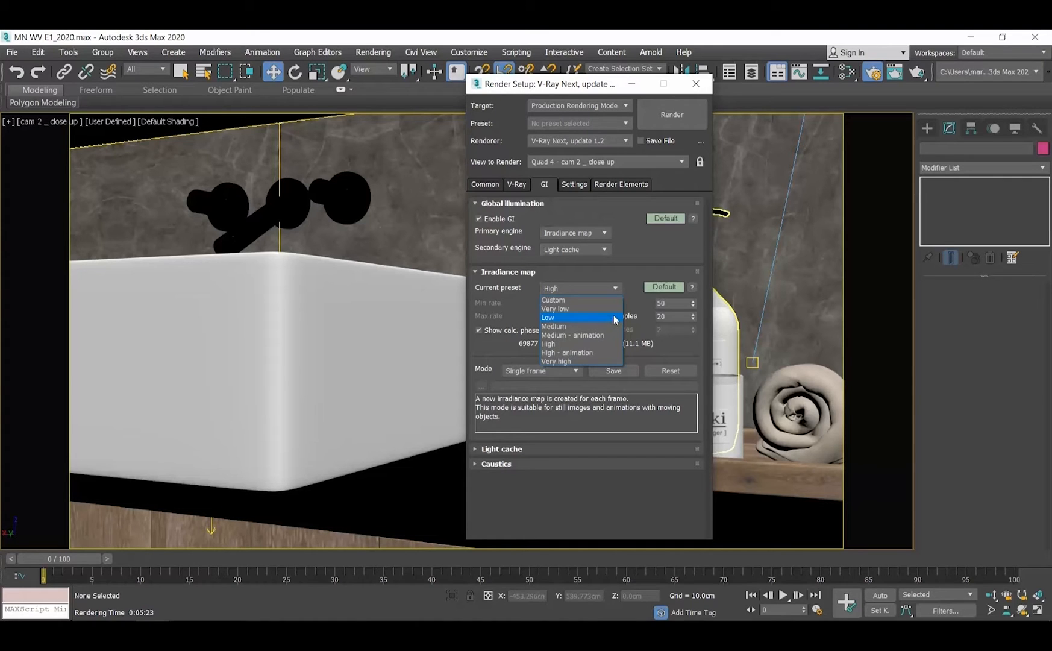
Step: Set the irradiance map preset to Low and render with the updated GI
left_click(548, 317)
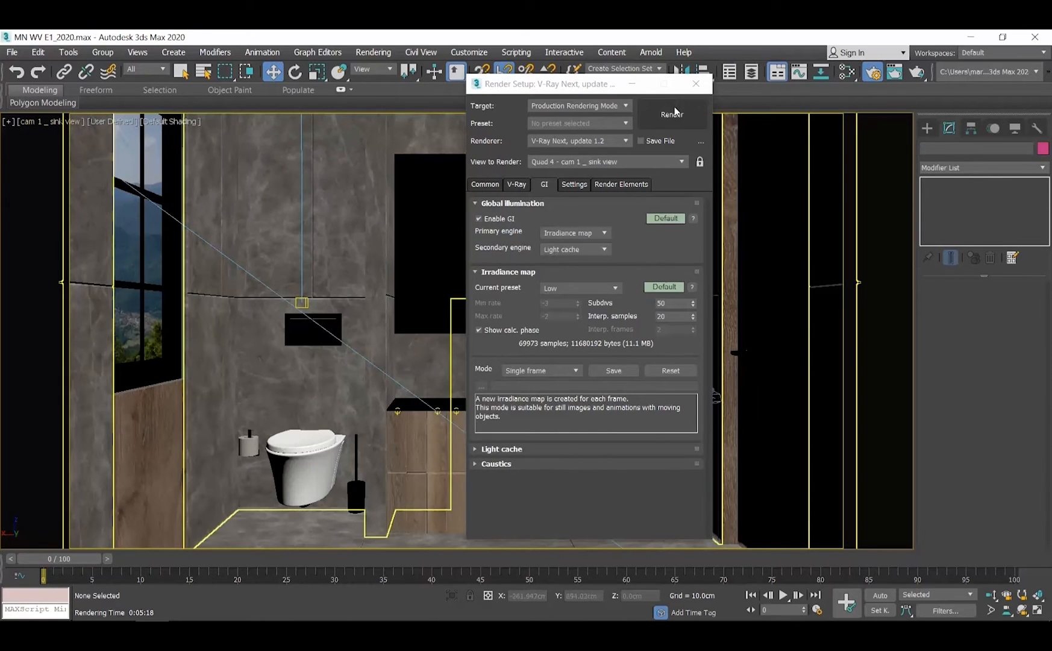
left_click(670, 114)
type("1")
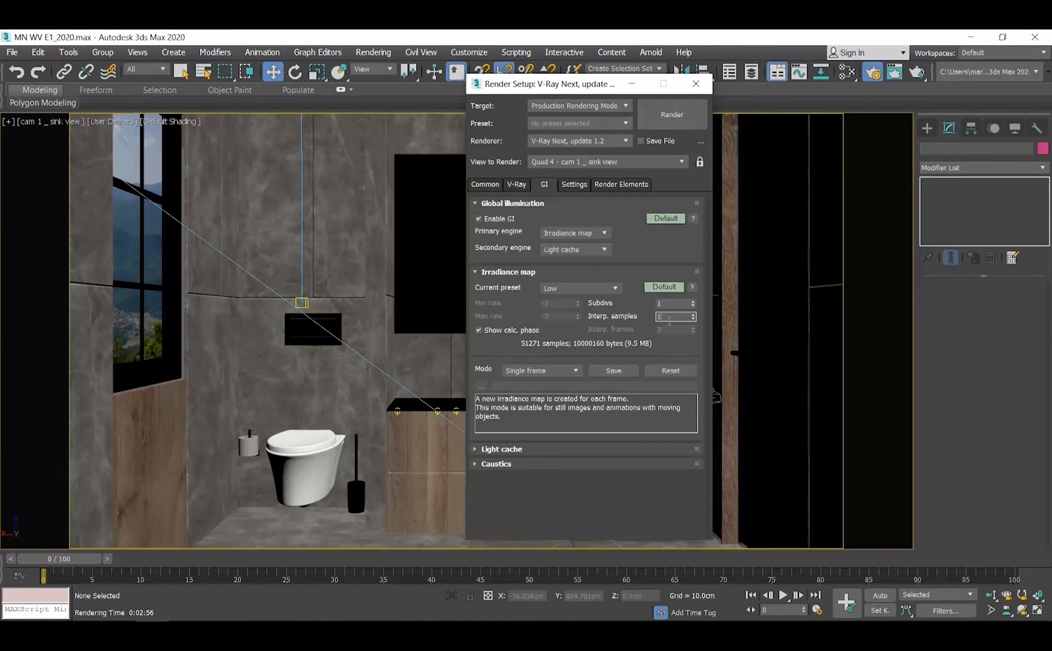
Step: Set Area to Render to Region on the Common tab, render the sink view and close the frame buffer
left_click(485, 184)
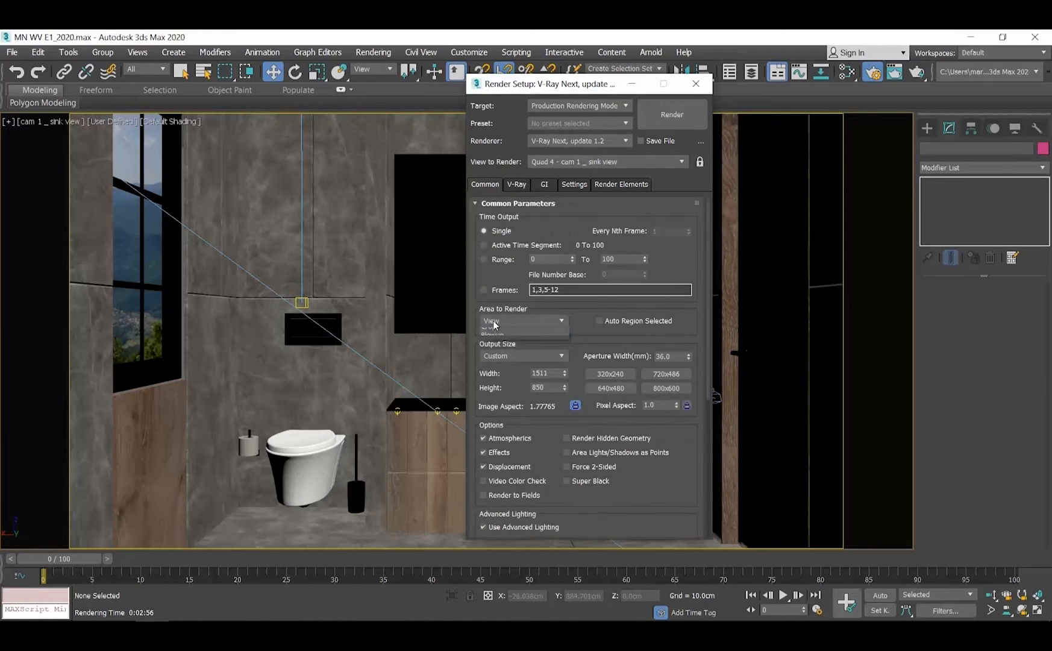
left_click(522, 321)
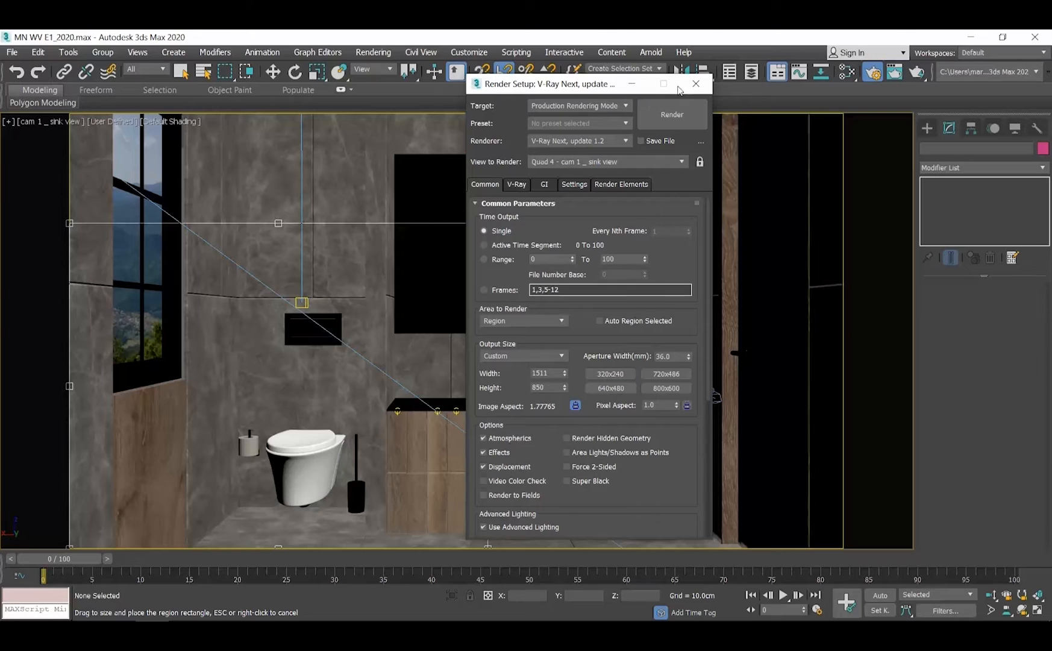
left_click(696, 83)
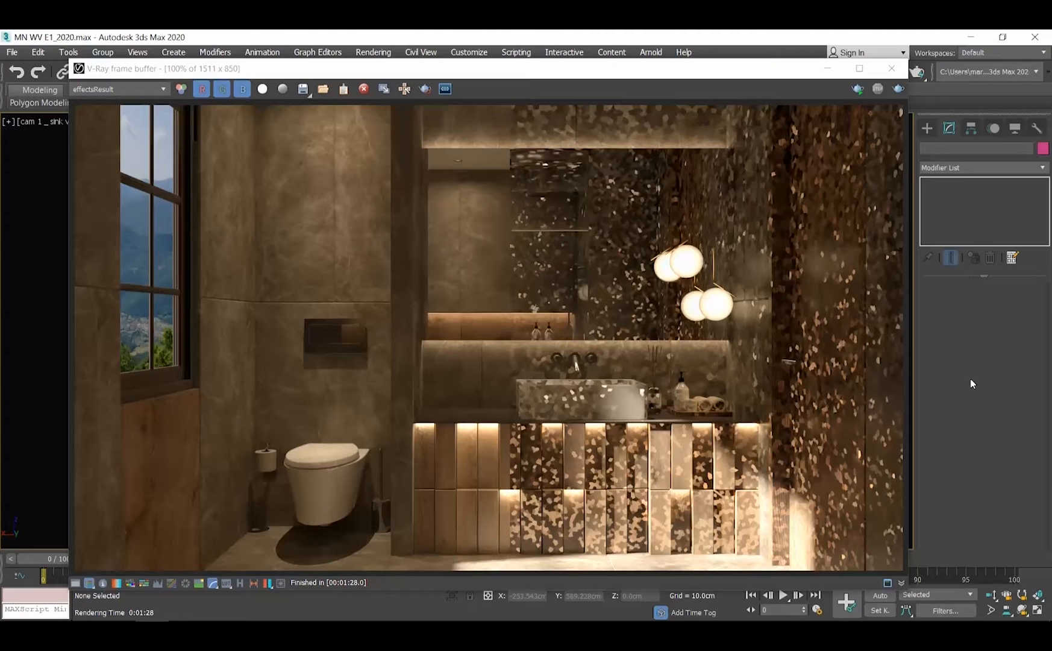
mouse_move(892, 68)
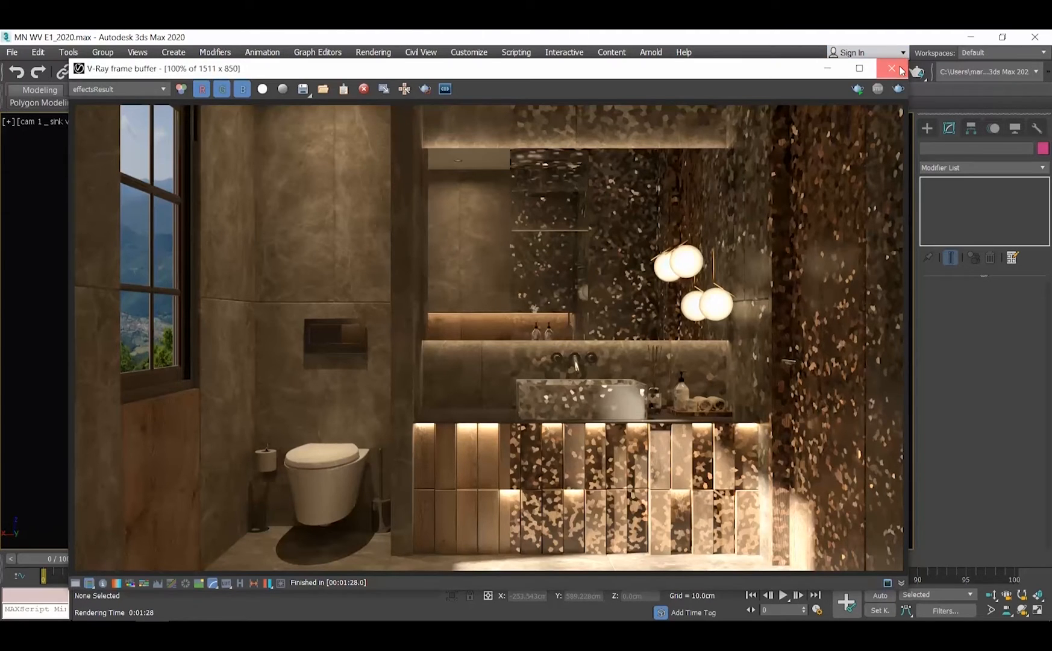
left_click(892, 69)
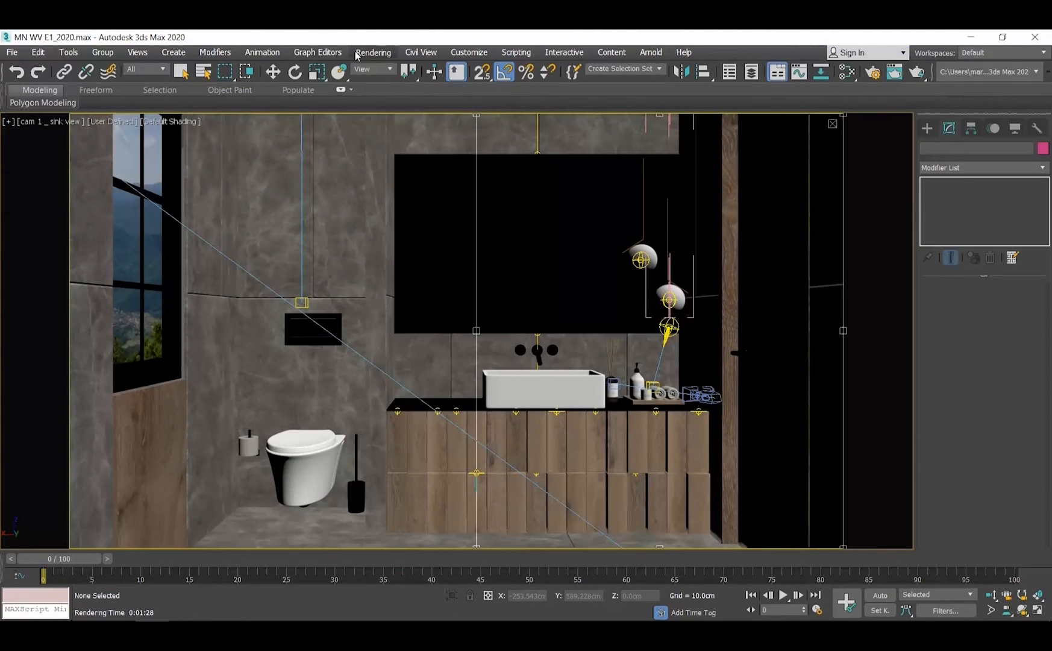
Step: Set Irradiance map Subdivs to 10 on the GI tab and re-render the sink view
left_click(372, 52)
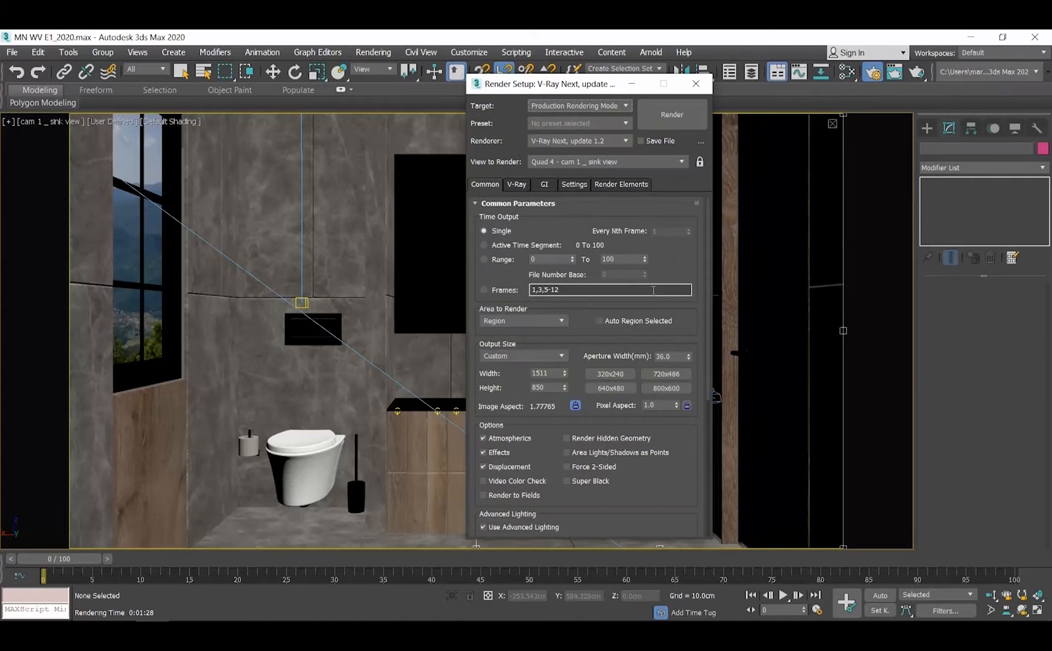
left_click(545, 184)
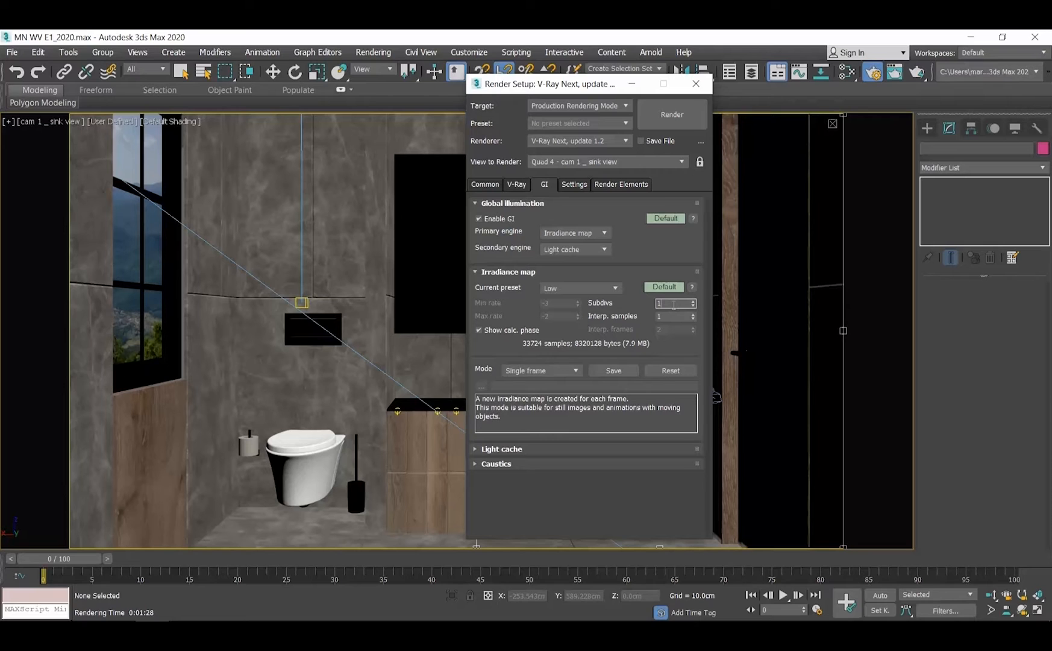
type("10")
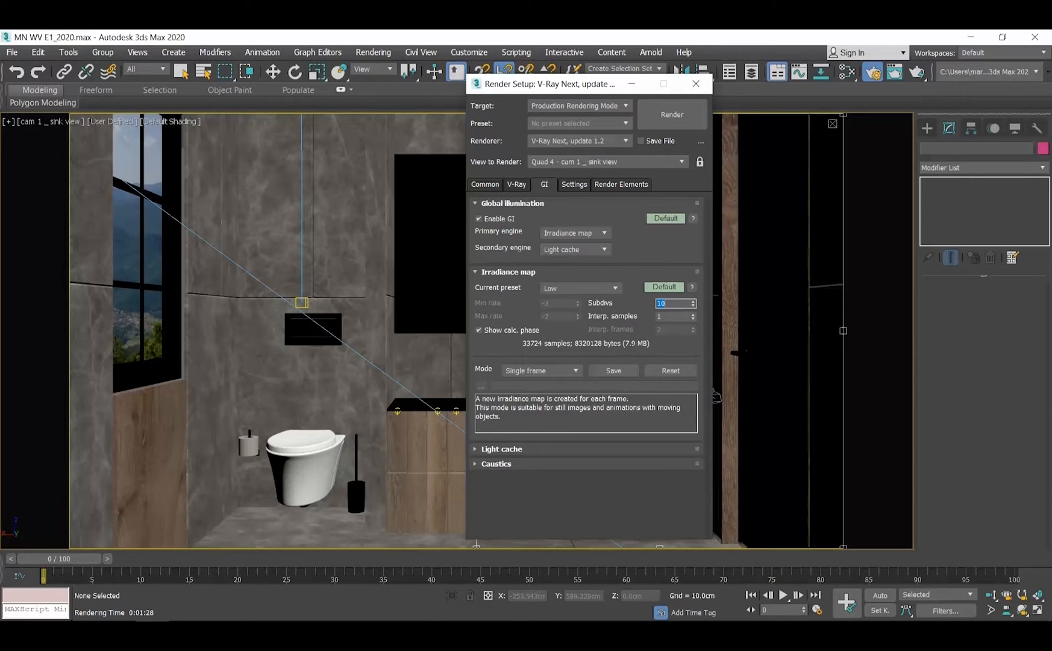
left_click(672, 115)
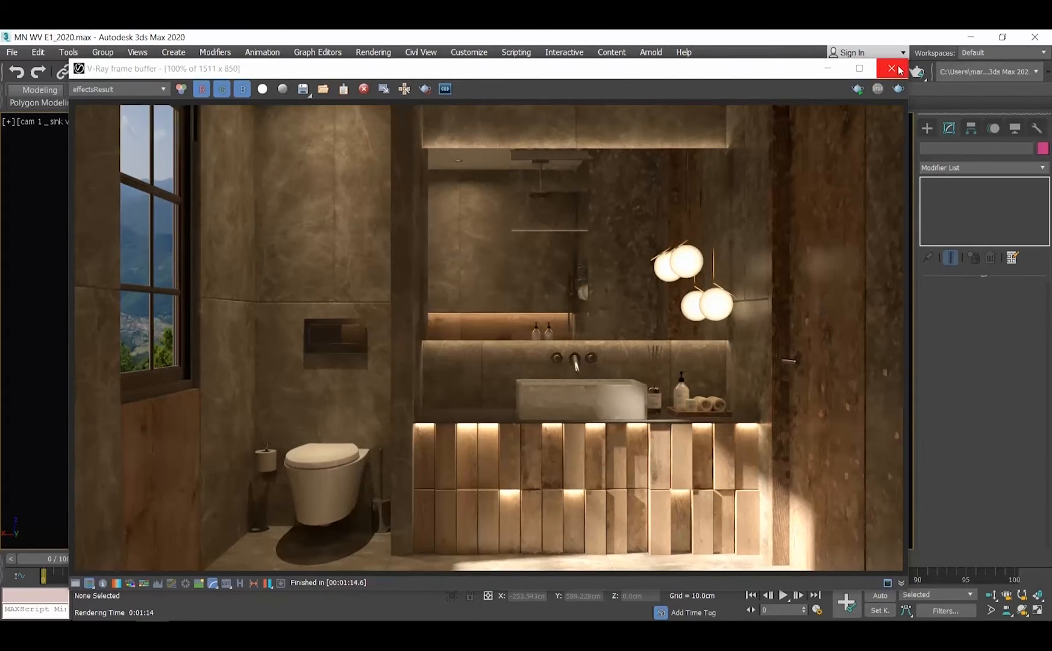
left_click(892, 69)
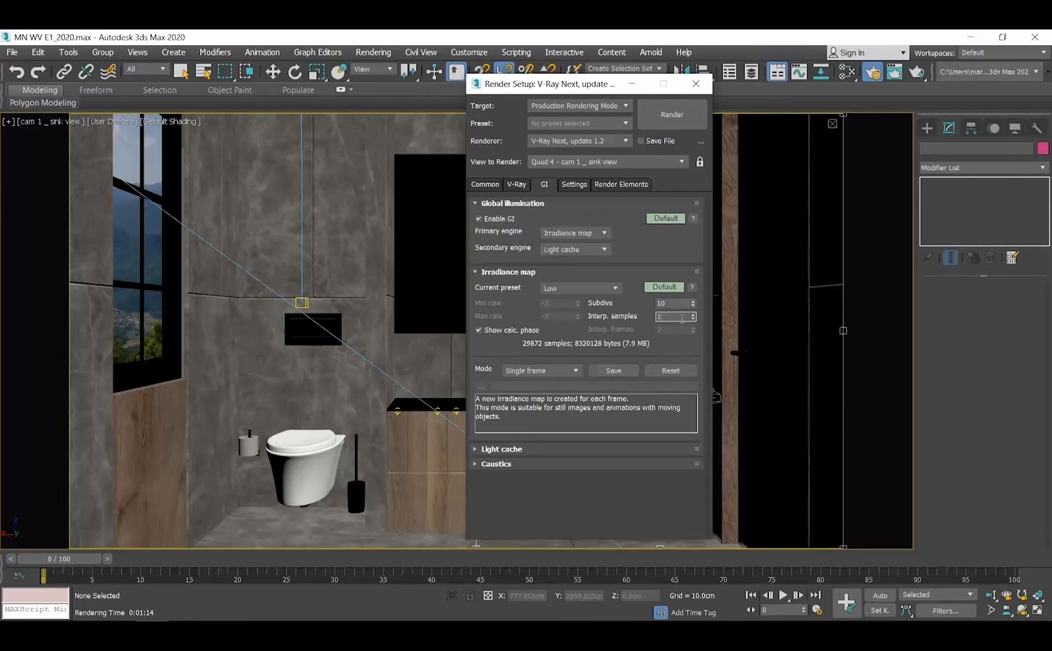
Step: Set Interp. samples to 10, render a faster draft via Rendering > Render and reopen Render Setup
type("10")
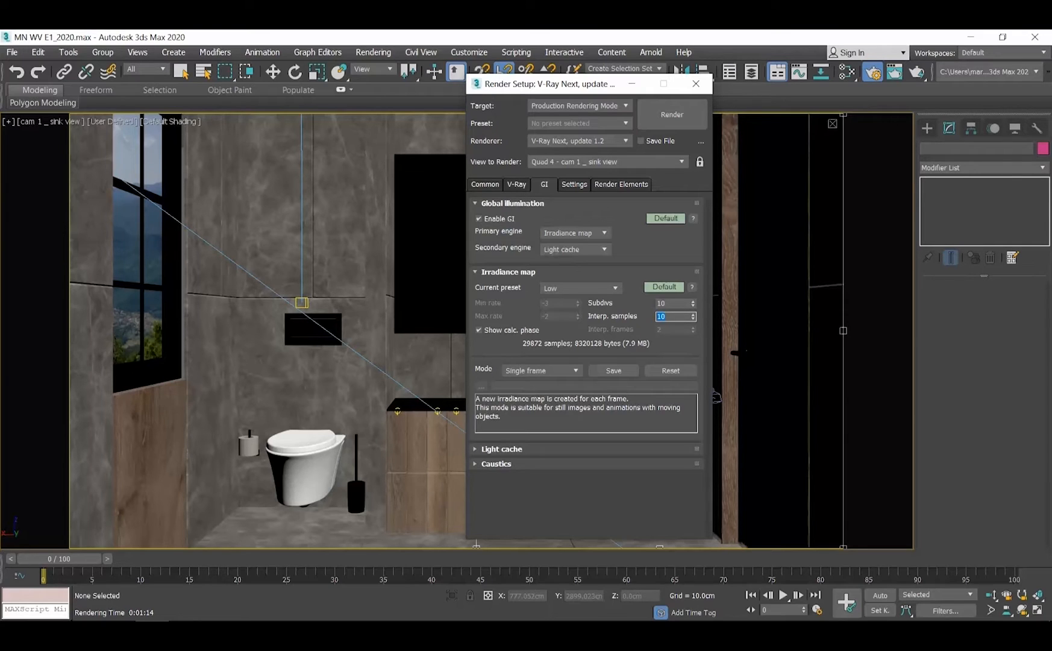
left_click(695, 83)
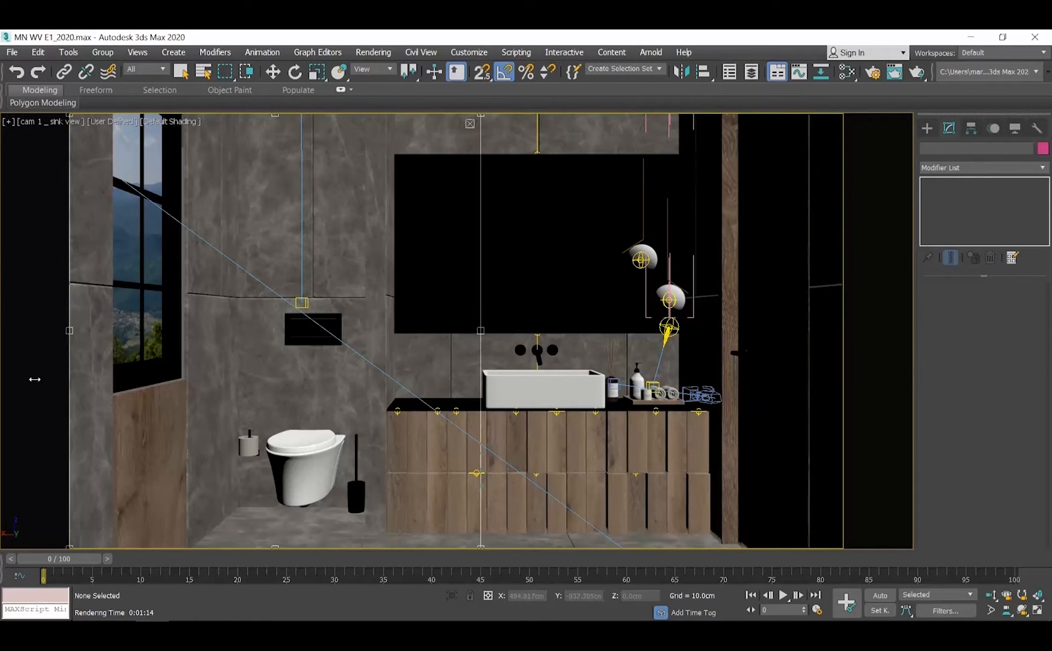
left_click(374, 52)
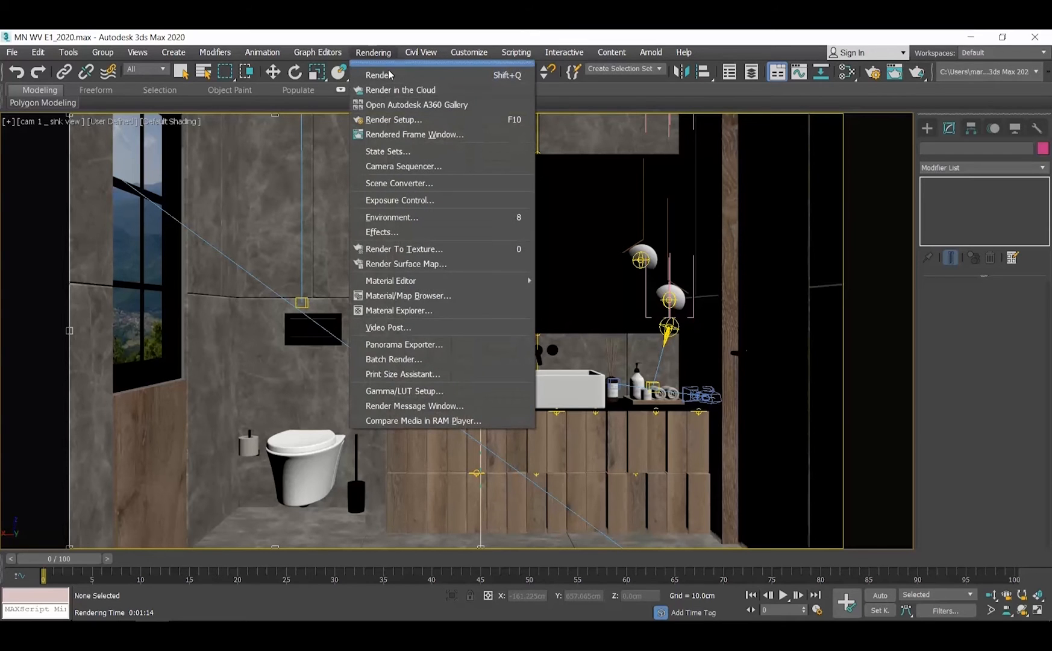
left_click(377, 75)
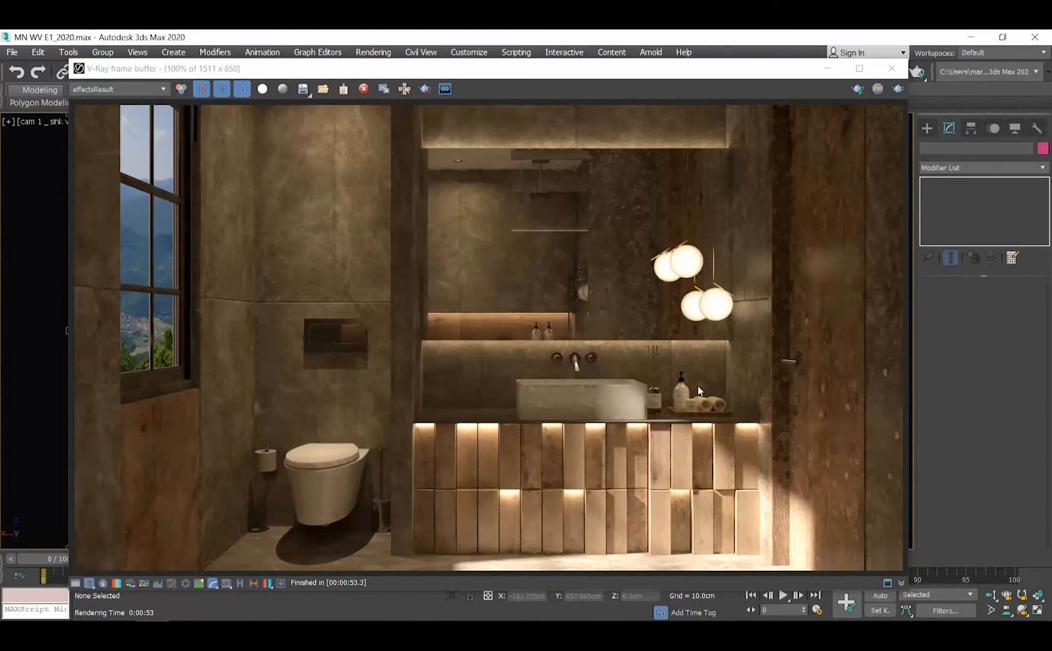
mouse_move(825, 414)
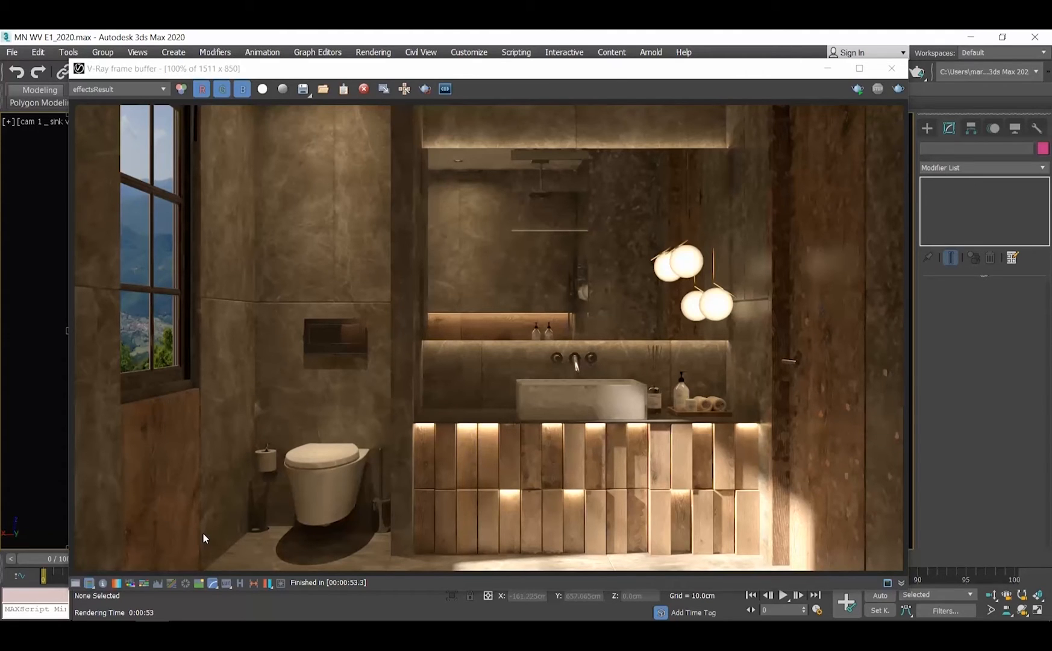
mouse_move(706, 120)
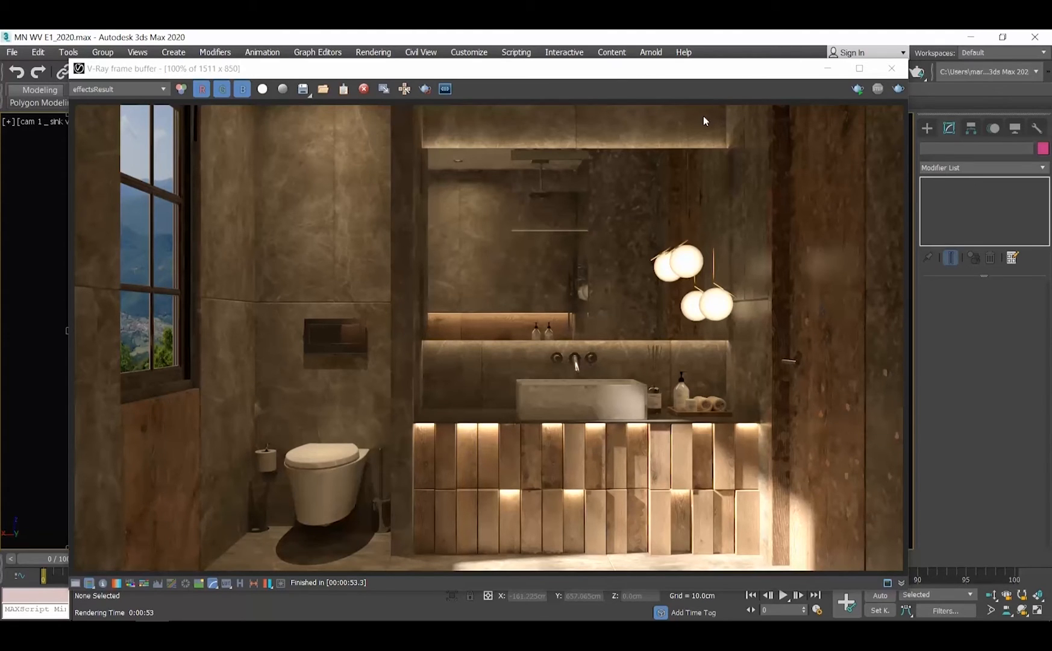
left_click(891, 67)
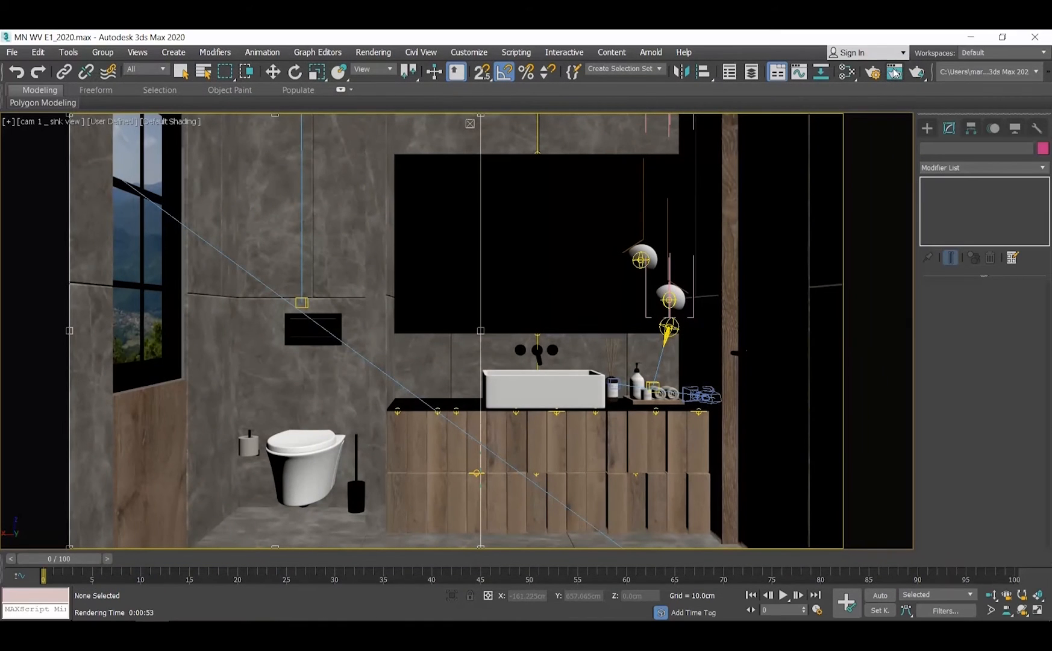
left_click(374, 52)
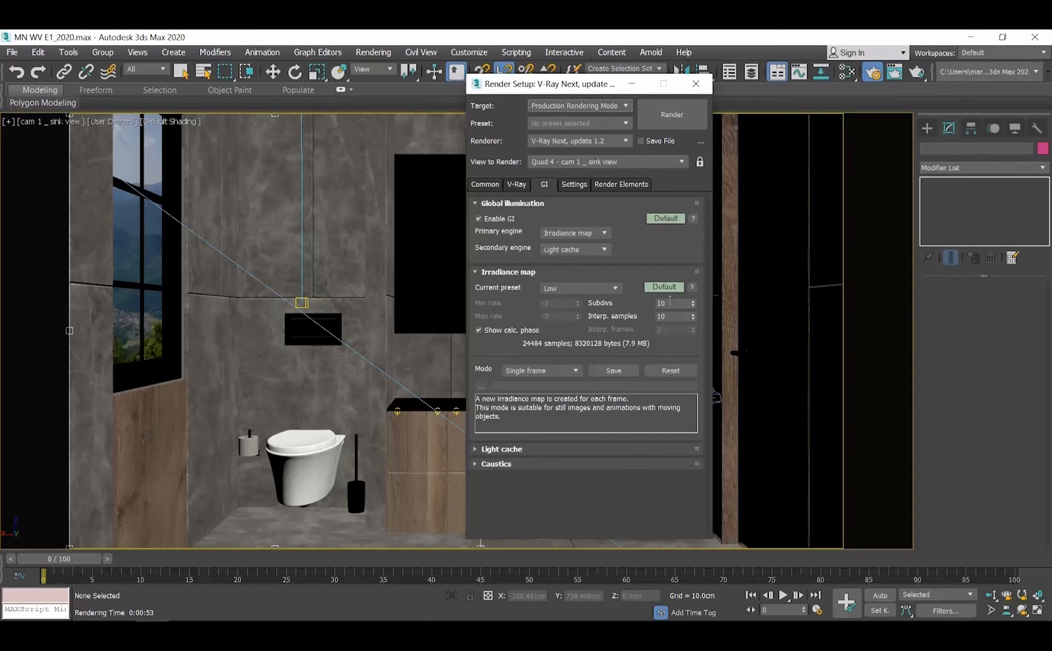
Step: Set Irradiance map Subdivs to 50 and cut Light cache Subdivs from 1000 to 200
triple_click(672, 304)
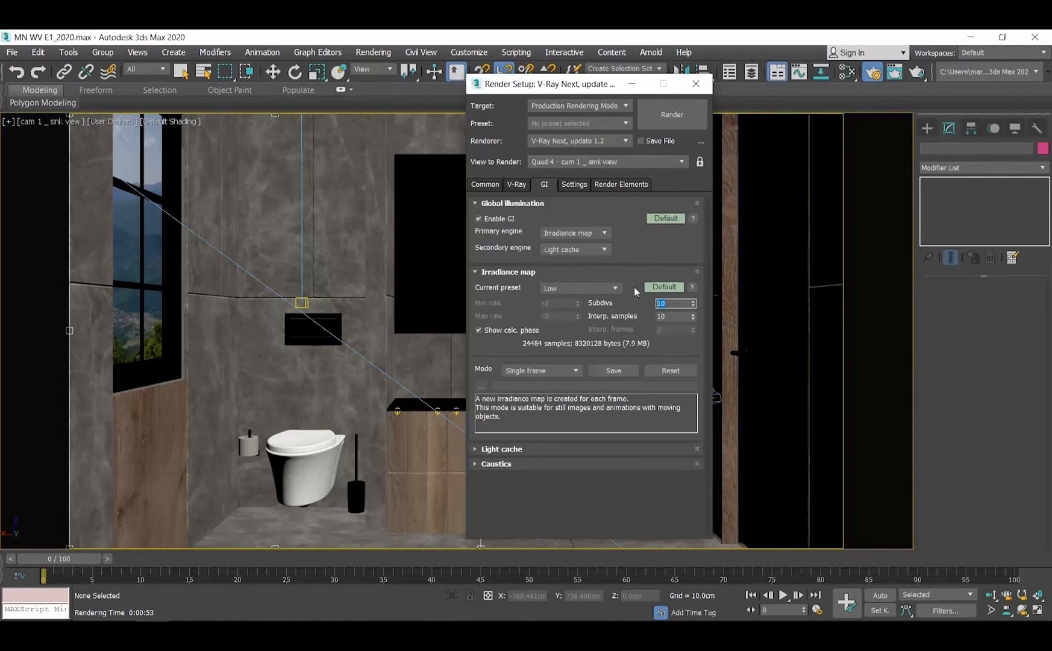
type("50")
left_click(675, 316)
type("20")
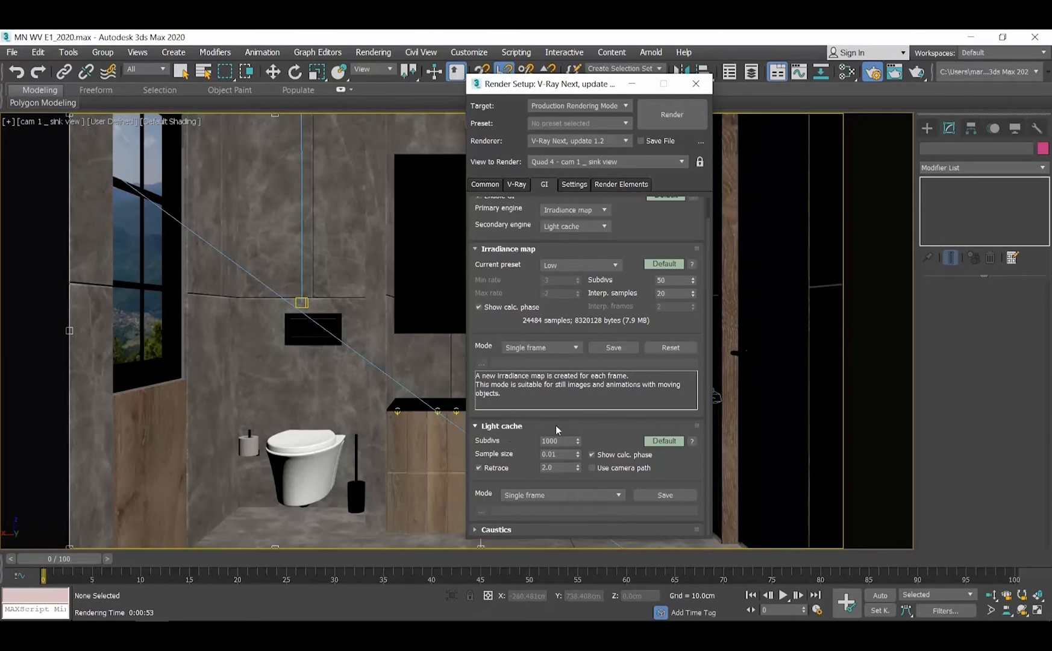
triple_click(555, 442)
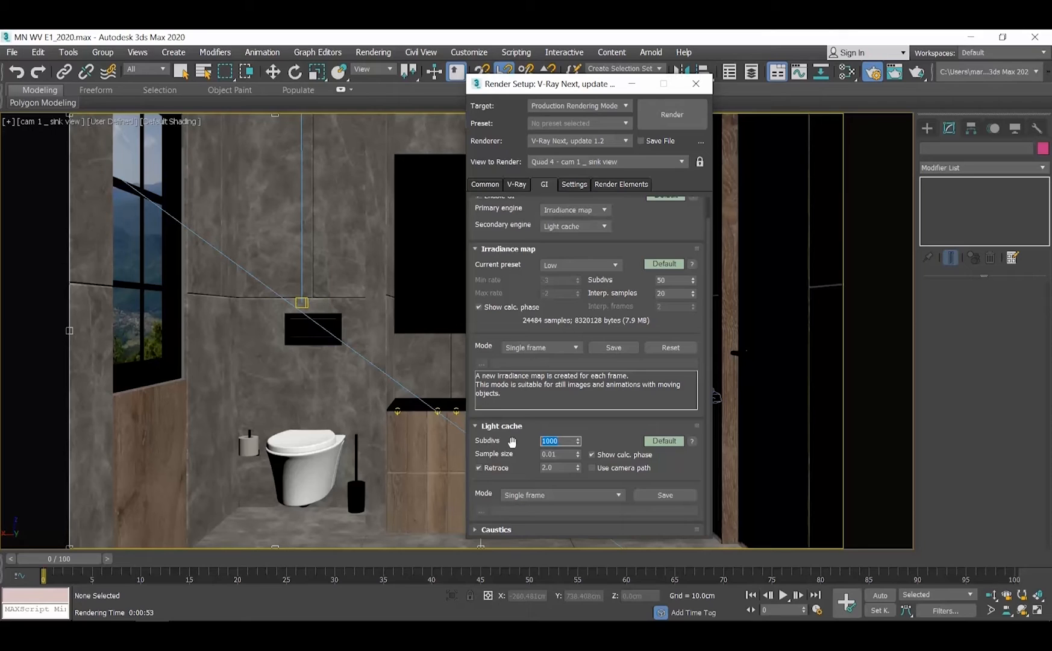
type("200")
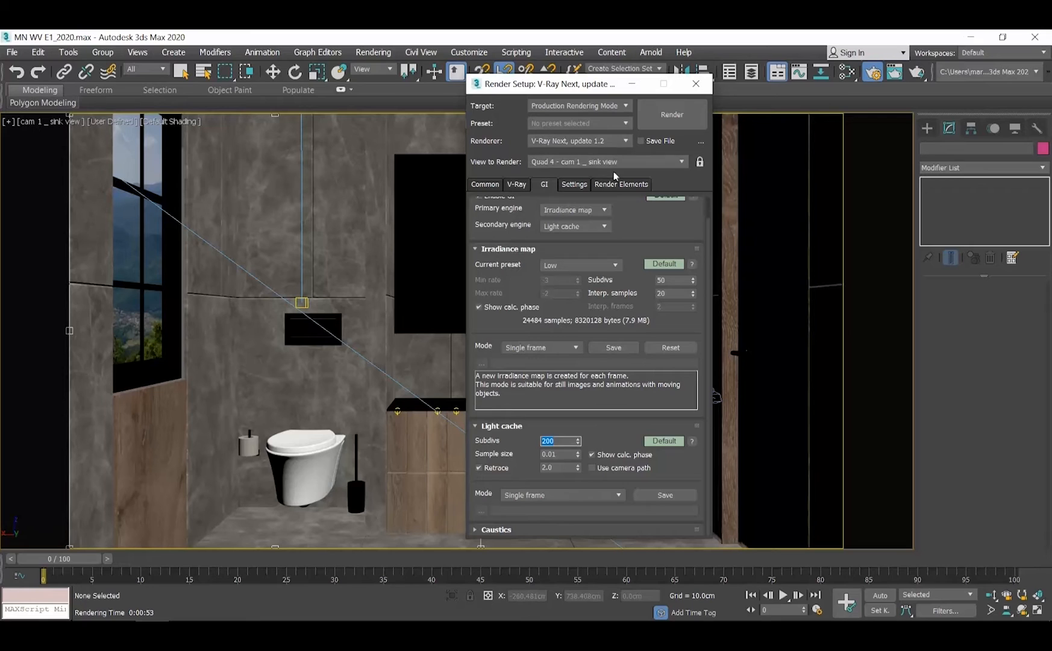
Step: Add a VRayDenoiser element under Render Elements and render the scene with it
left_click(621, 184)
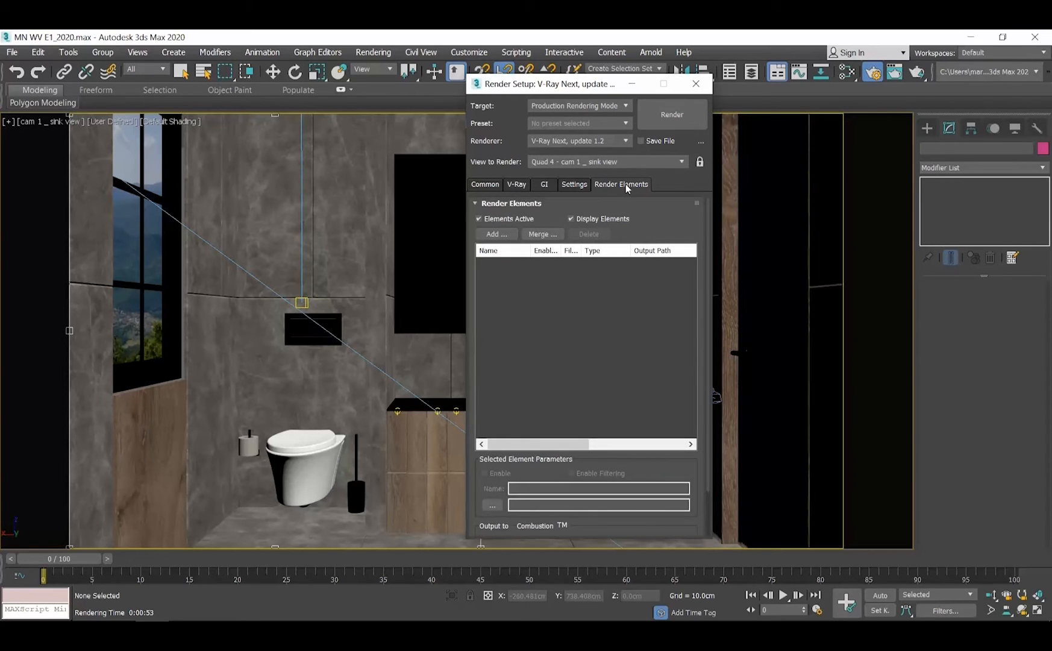
left_click(496, 234)
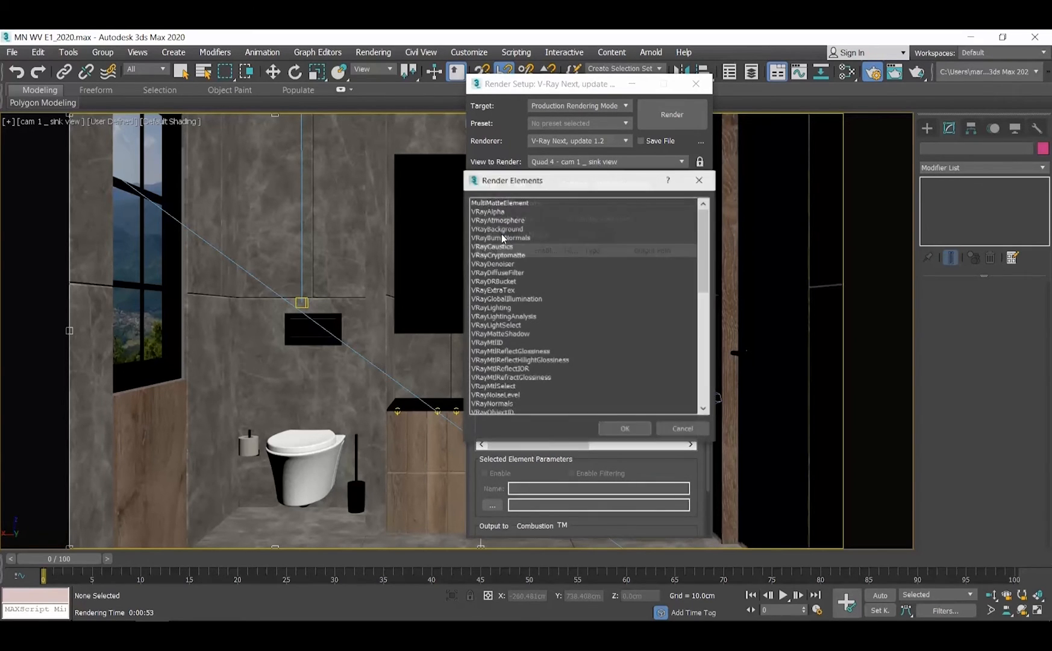
left_click(493, 263)
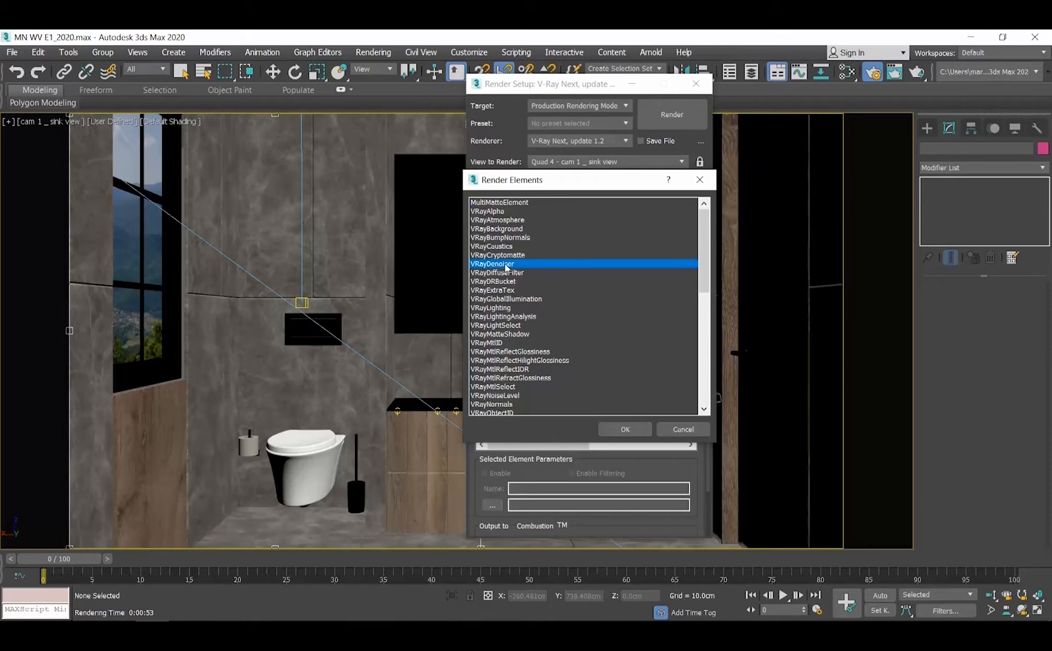
mouse_move(578, 269)
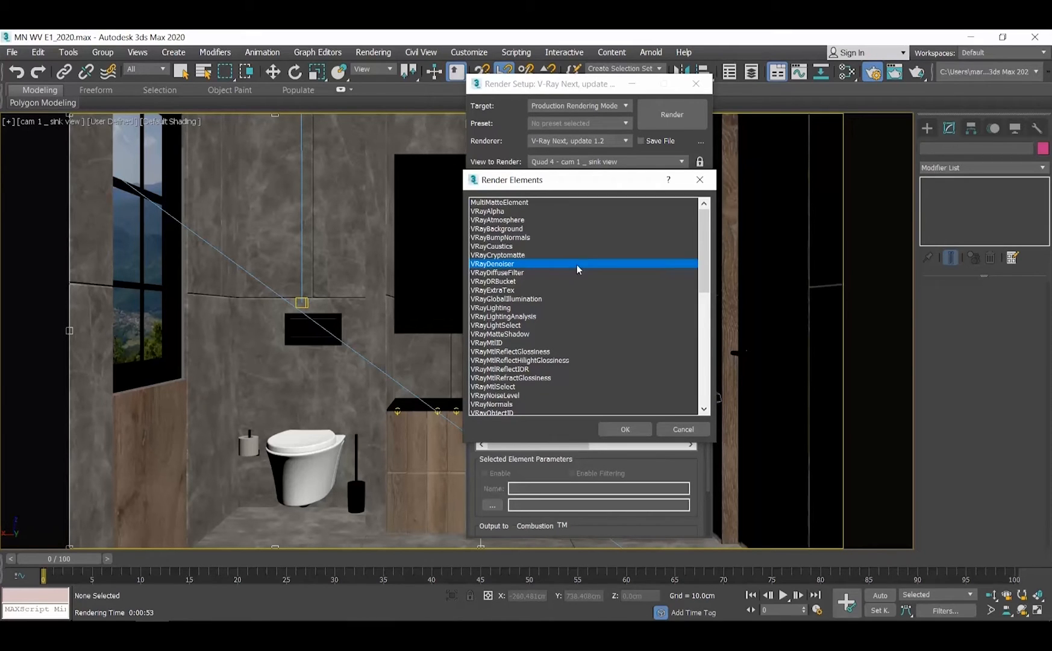
left_click(624, 429)
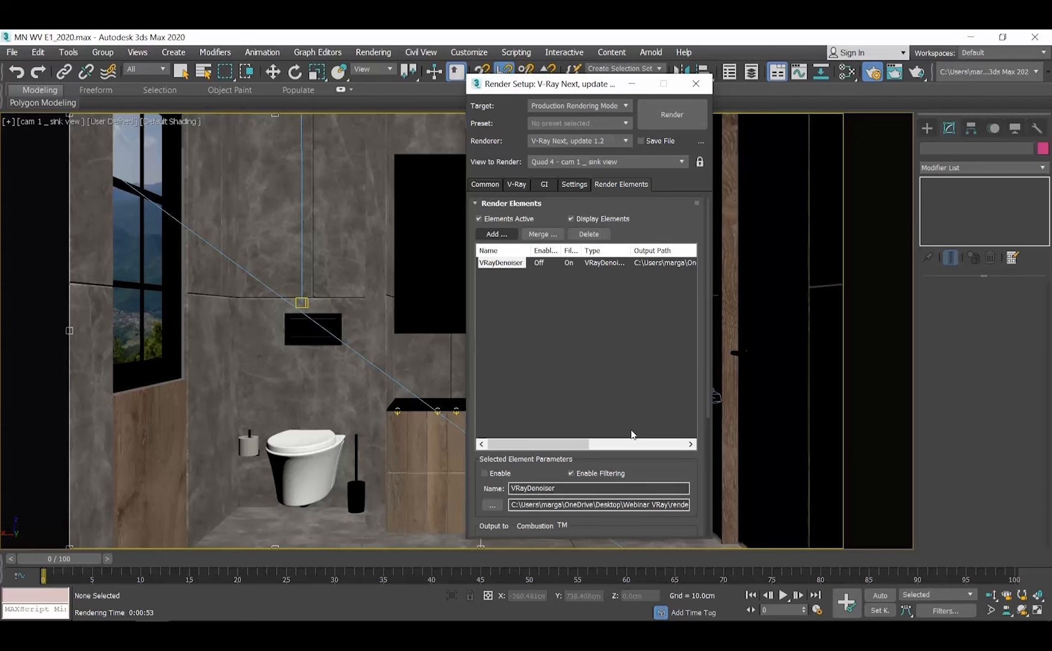
left_click(672, 114)
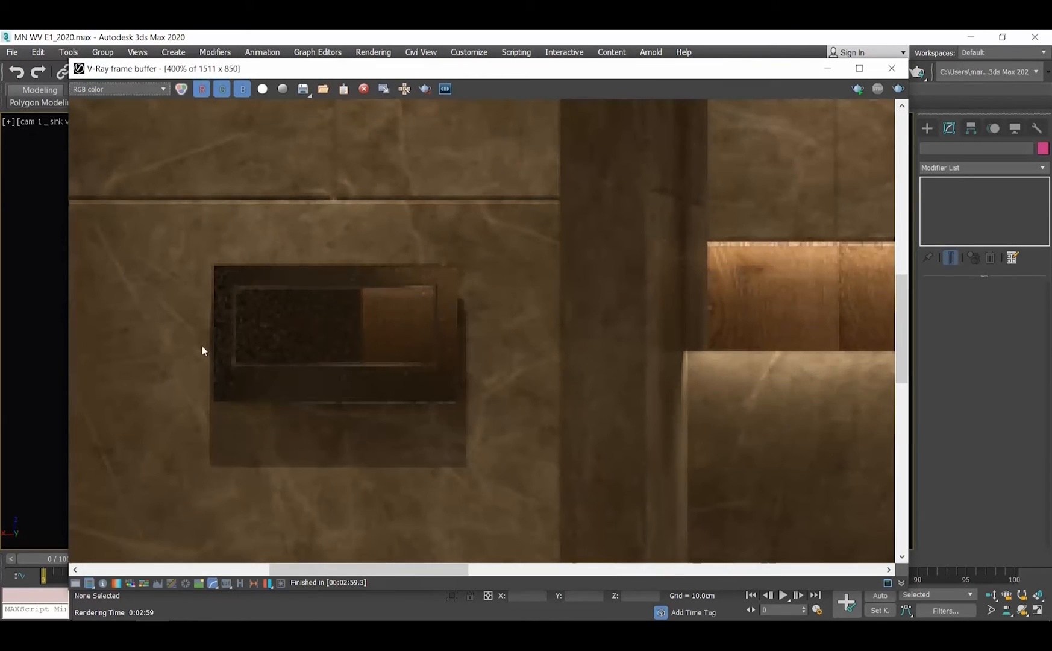
mouse_move(391, 434)
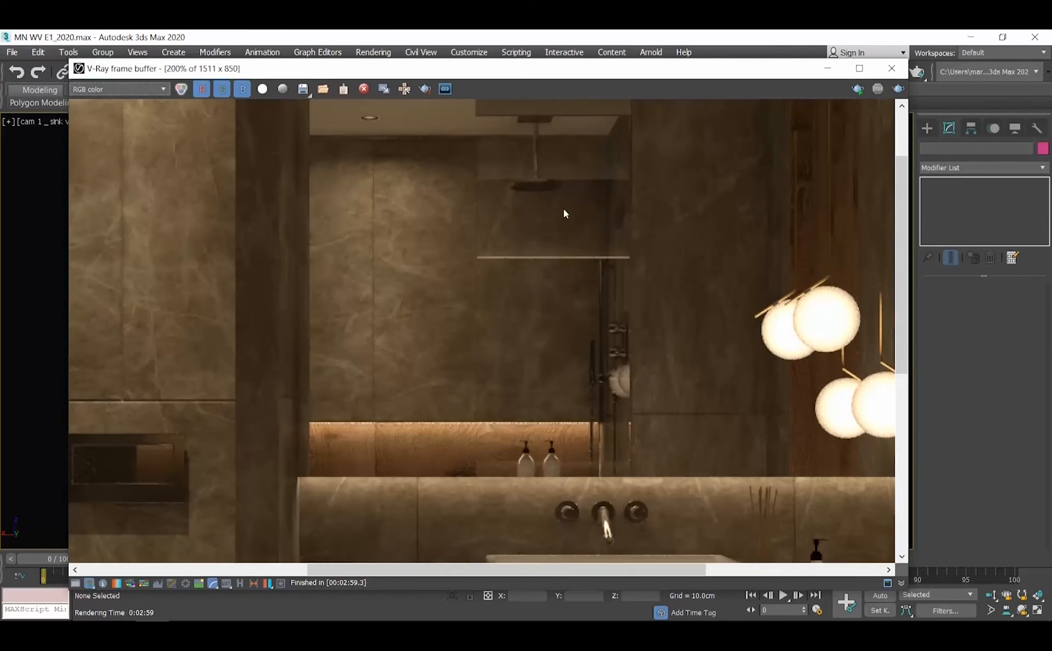
mouse_move(141, 92)
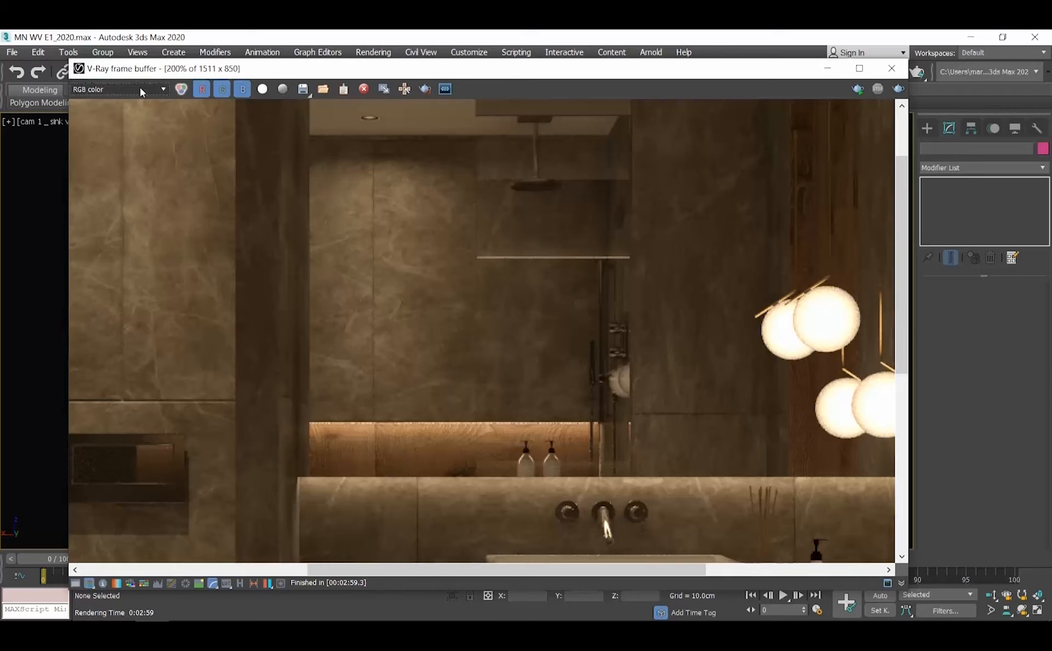
Step: Toggle the frame buffer channel between RGB color and the denoised effectsResult
left_click(116, 90)
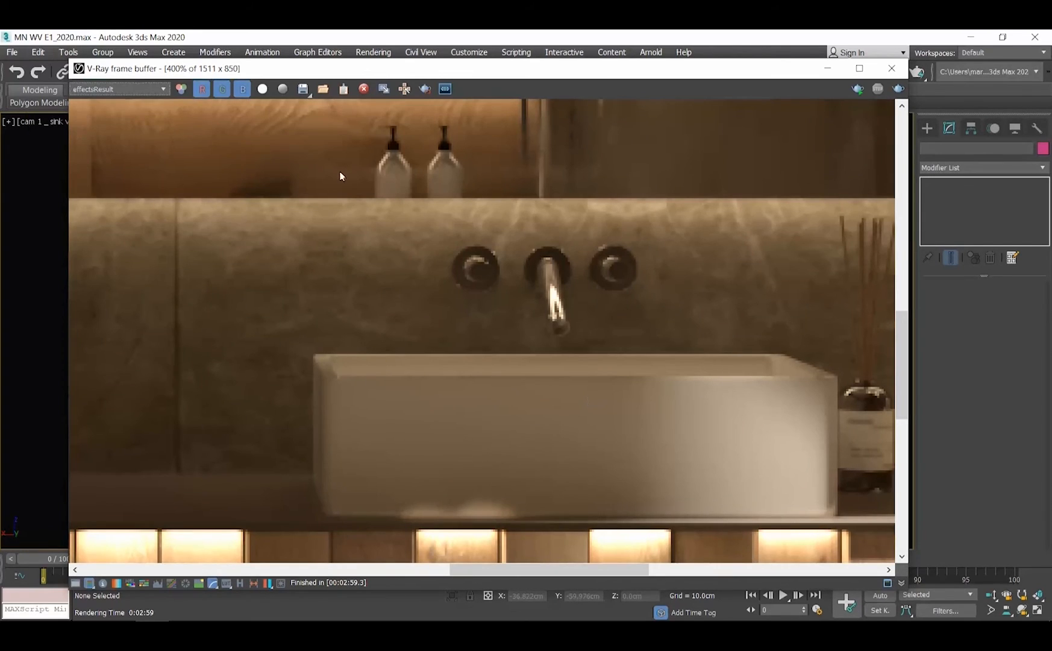
left_click(117, 88)
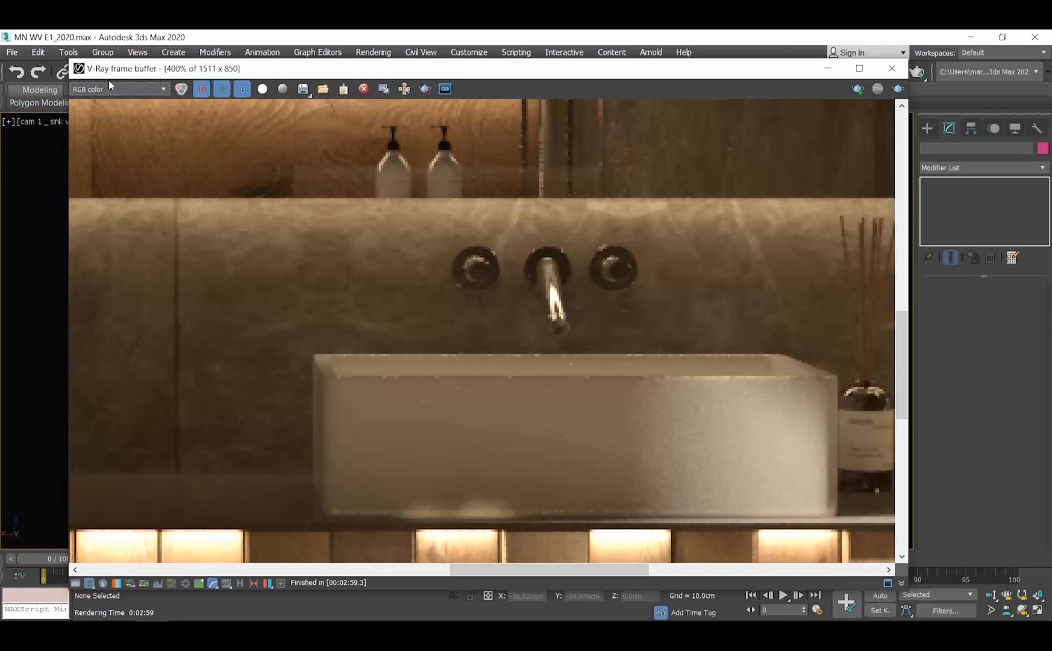
left_click(117, 88)
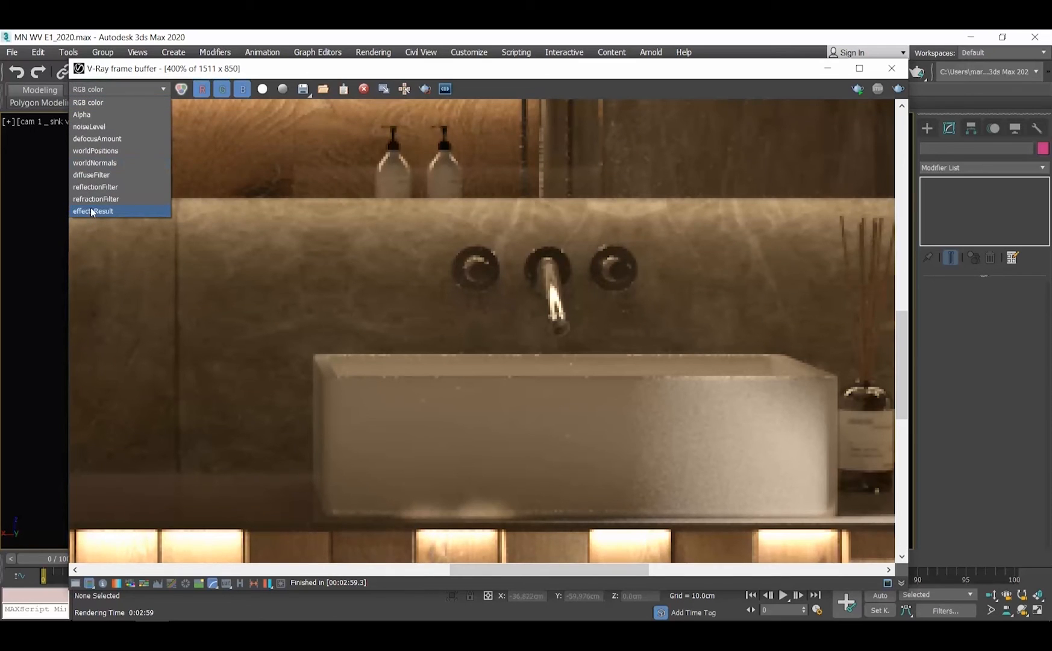
left_click(92, 210)
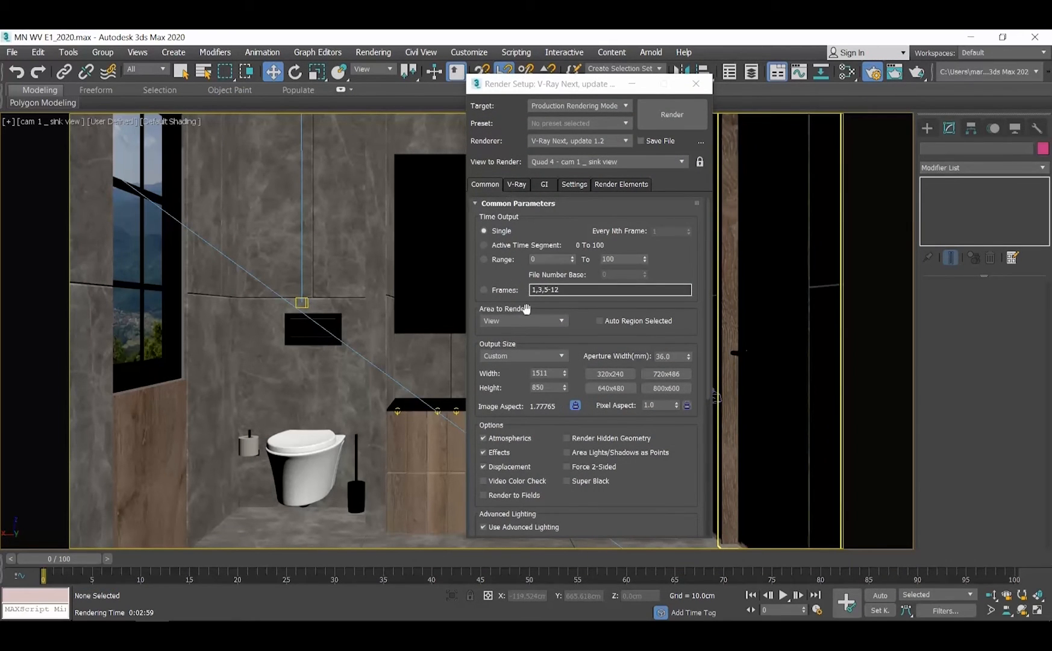
Step: Set Bucket sampler Max subdivs to 24 and Noise threshold to 0.007, then render again
left_click(516, 184)
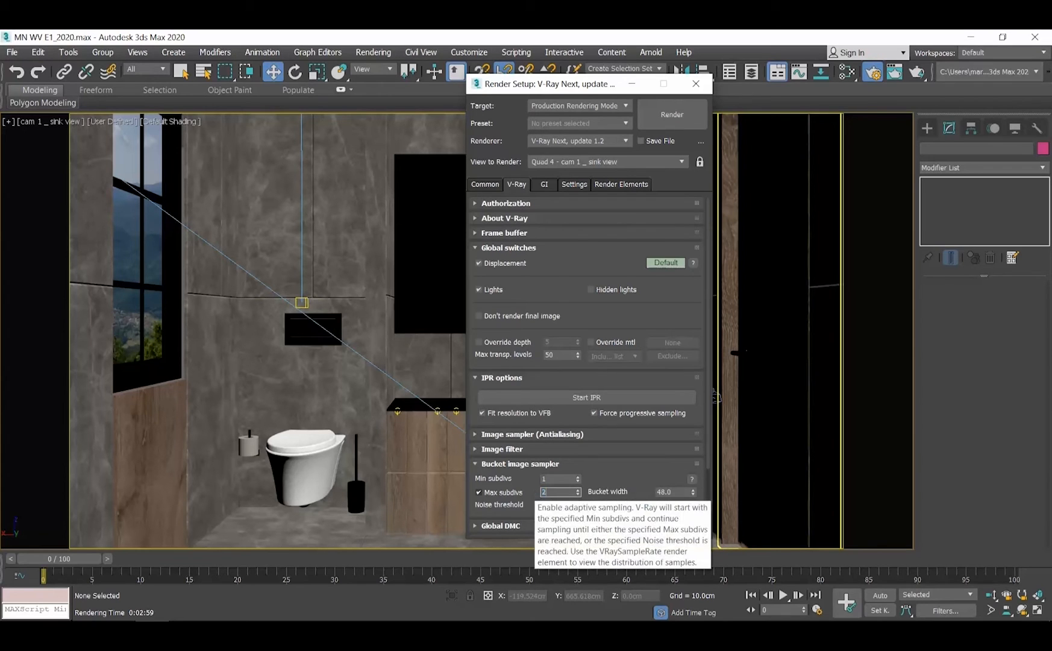
type("24")
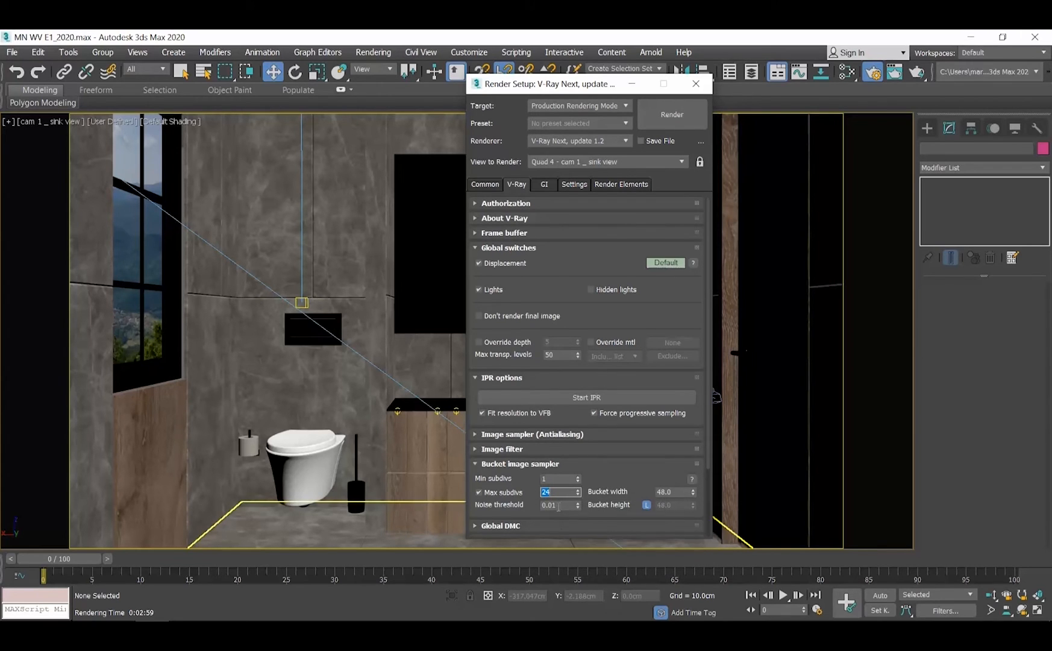
left_click(557, 506)
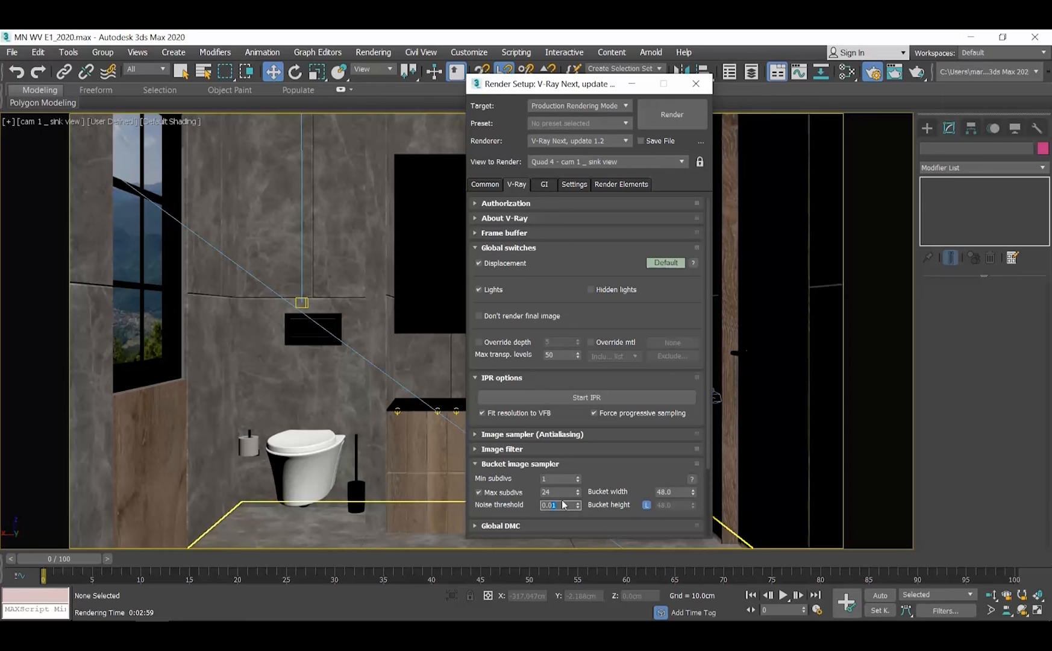
type("0.007")
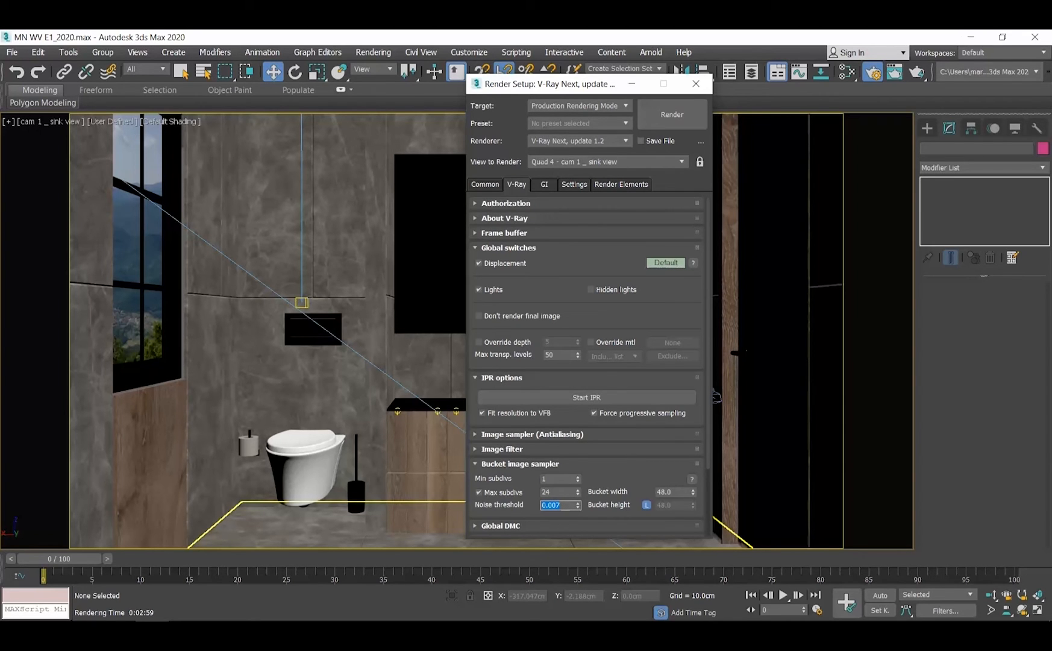
left_click(671, 114)
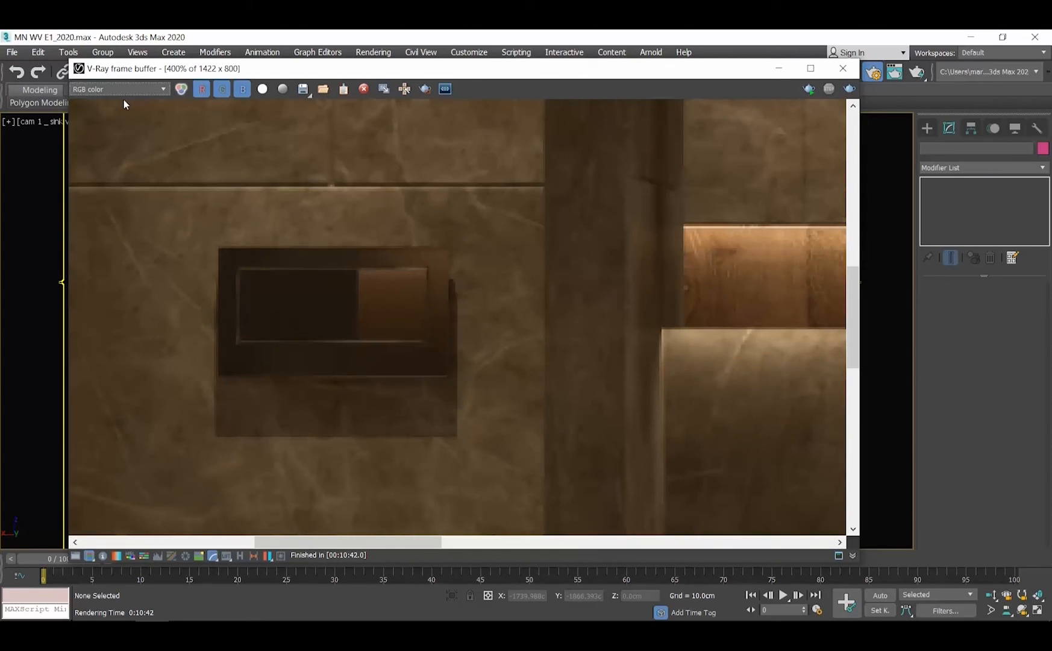
Step: Zoom into the finished render to inspect the wall niche and sink
scroll("down", 3)
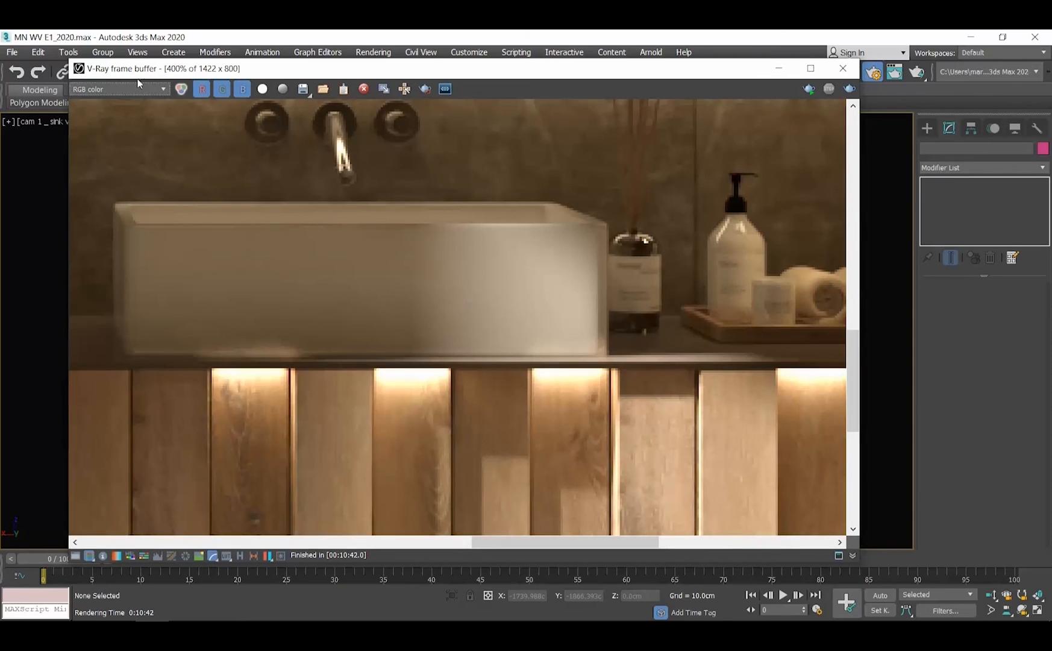
left_click(120, 88)
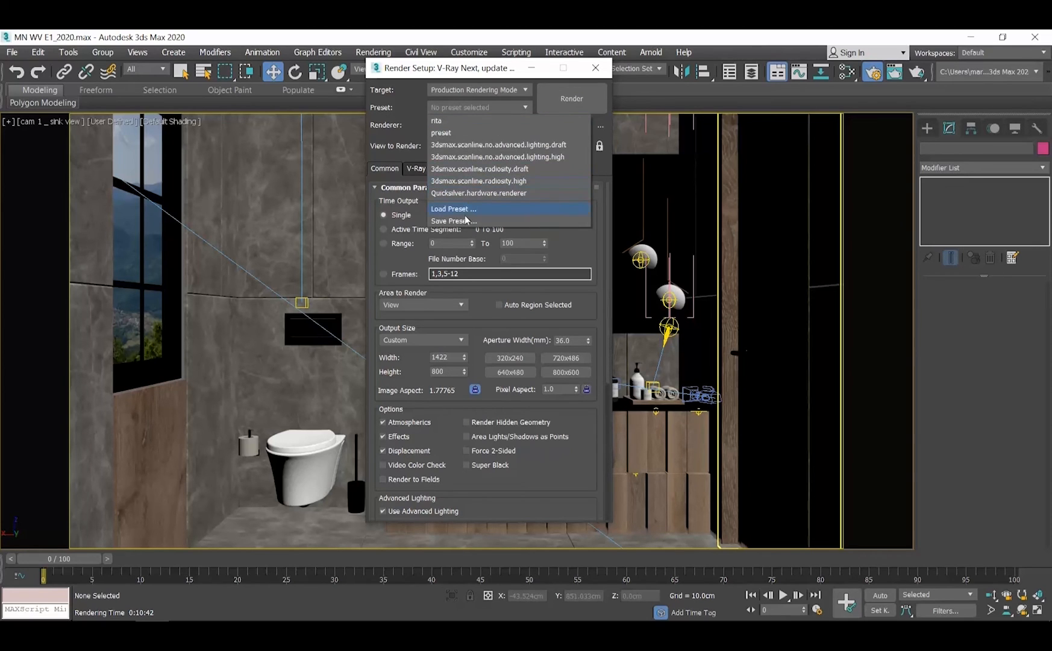
Step: Save the current render settings as a preset named 'draft settings'
left_click(453, 220)
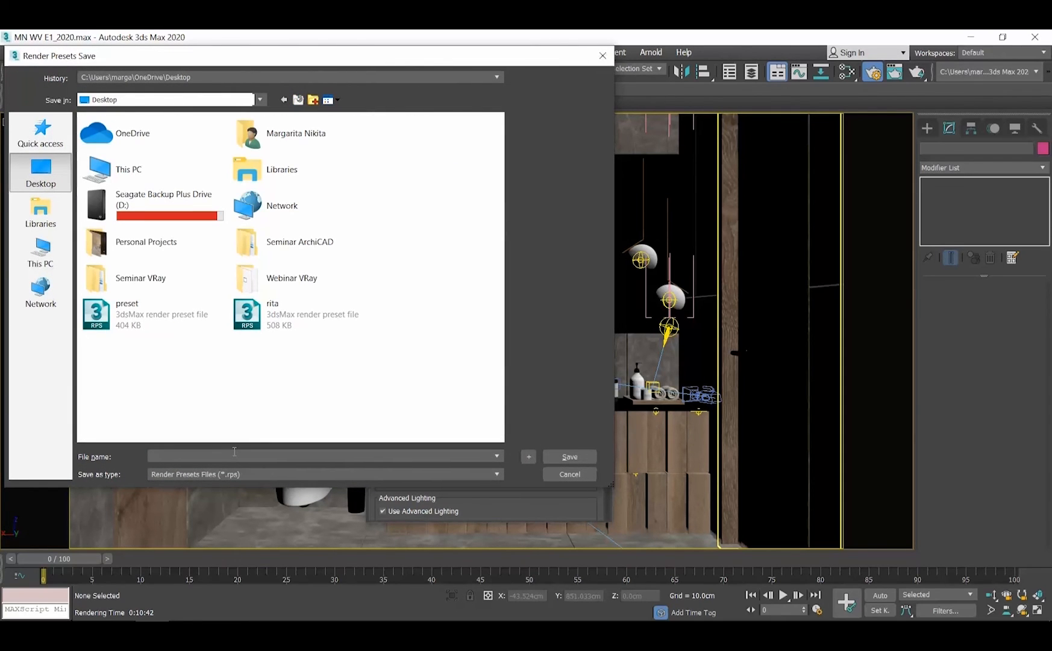
type("draft")
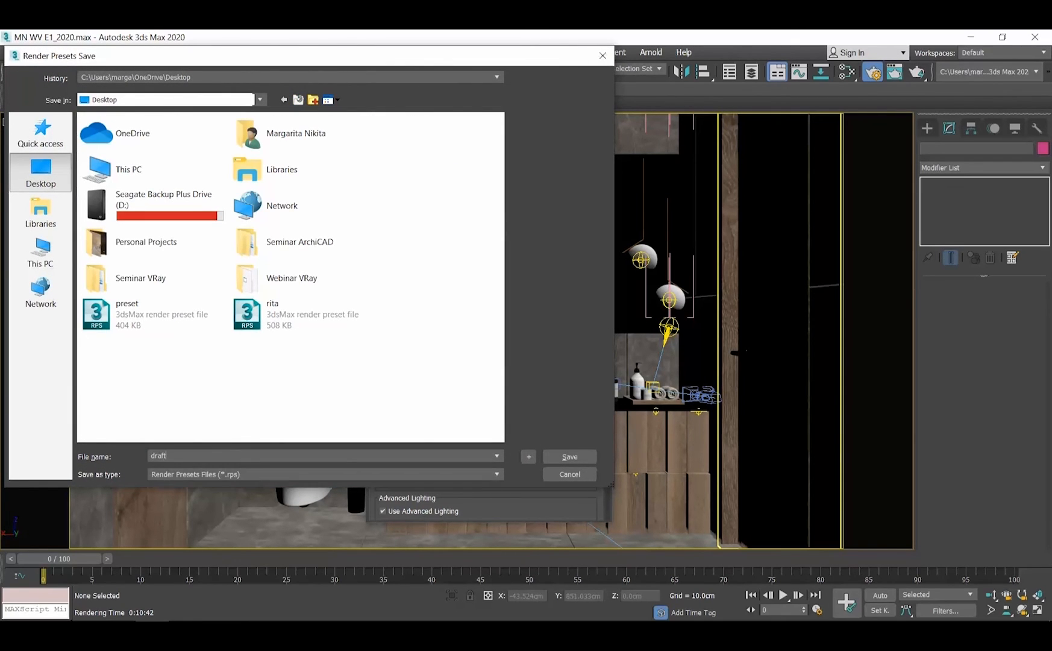
type("settings")
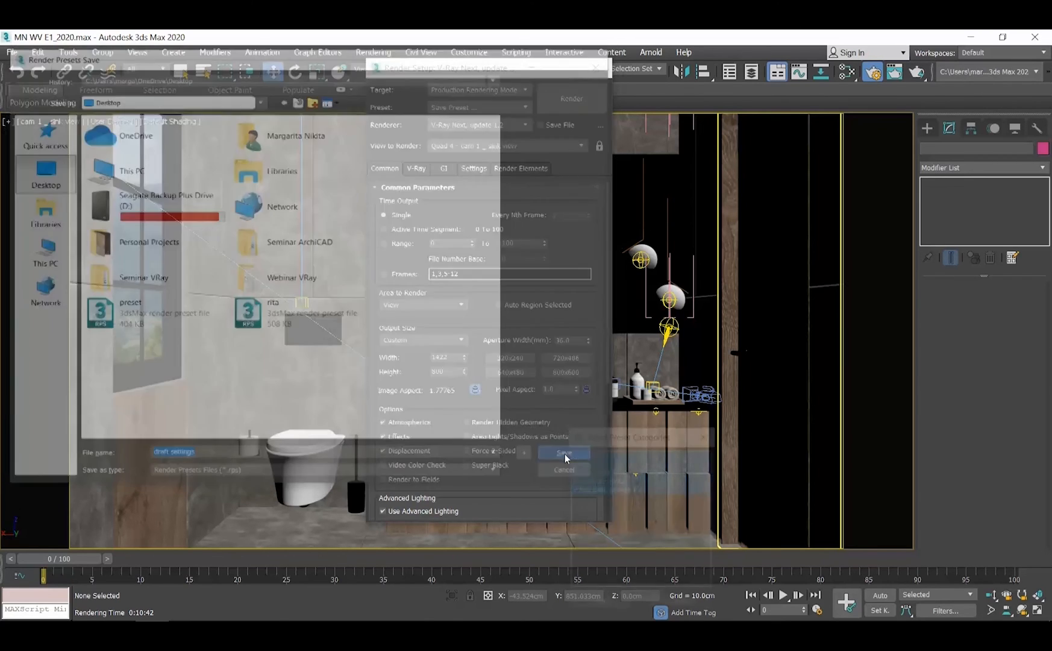
left_click(564, 452)
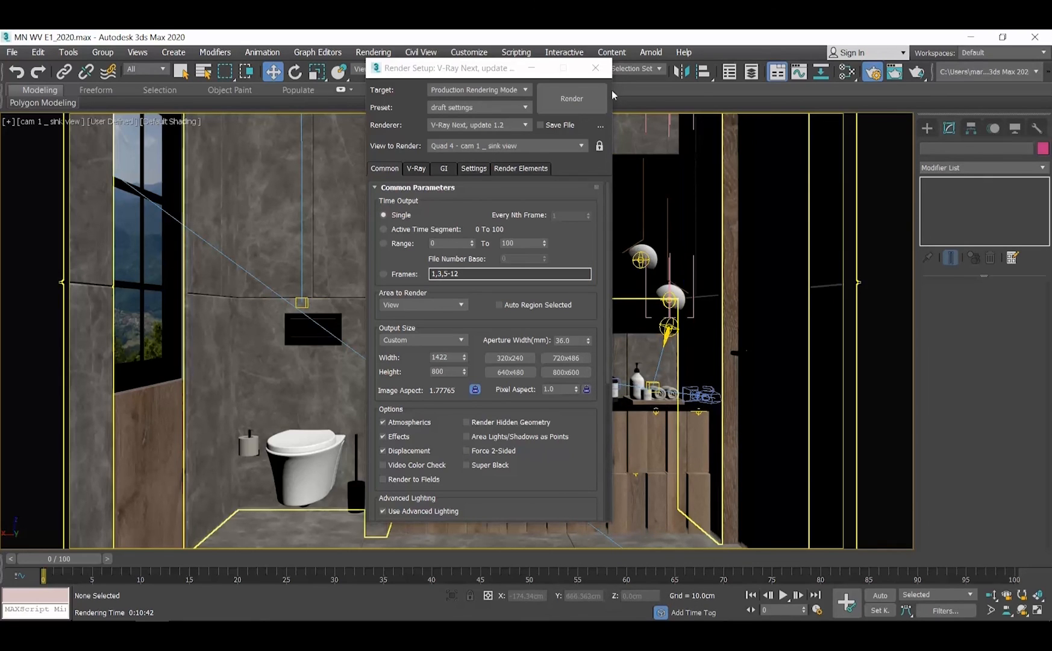
Step: Reopen Render Setup and load the 'draft settings' preset with all categories selected
left_click(594, 68)
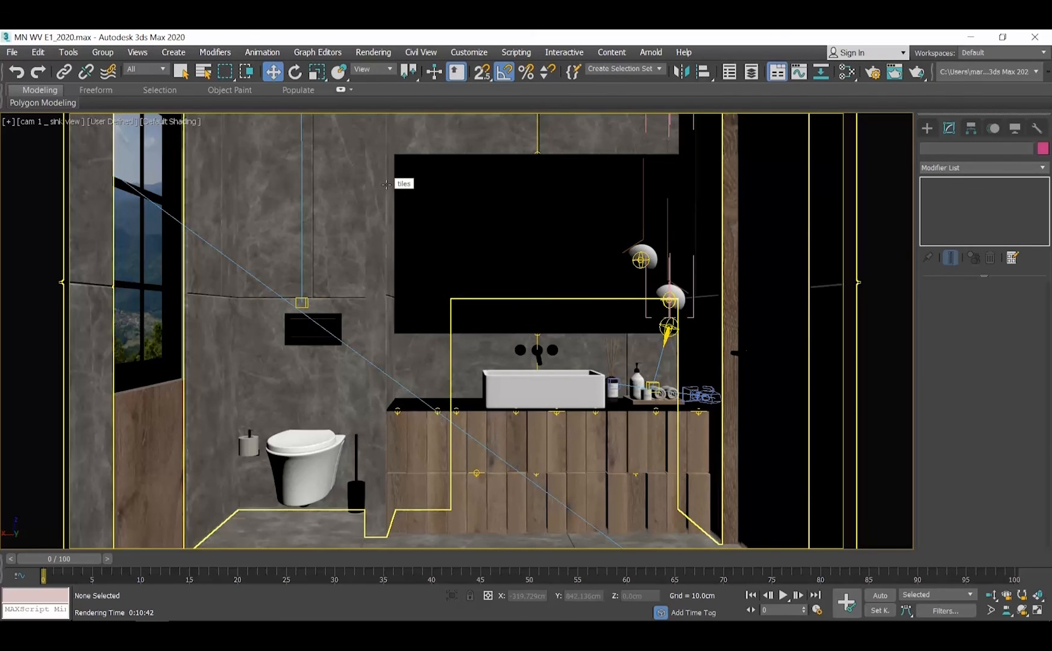
left_click(374, 51)
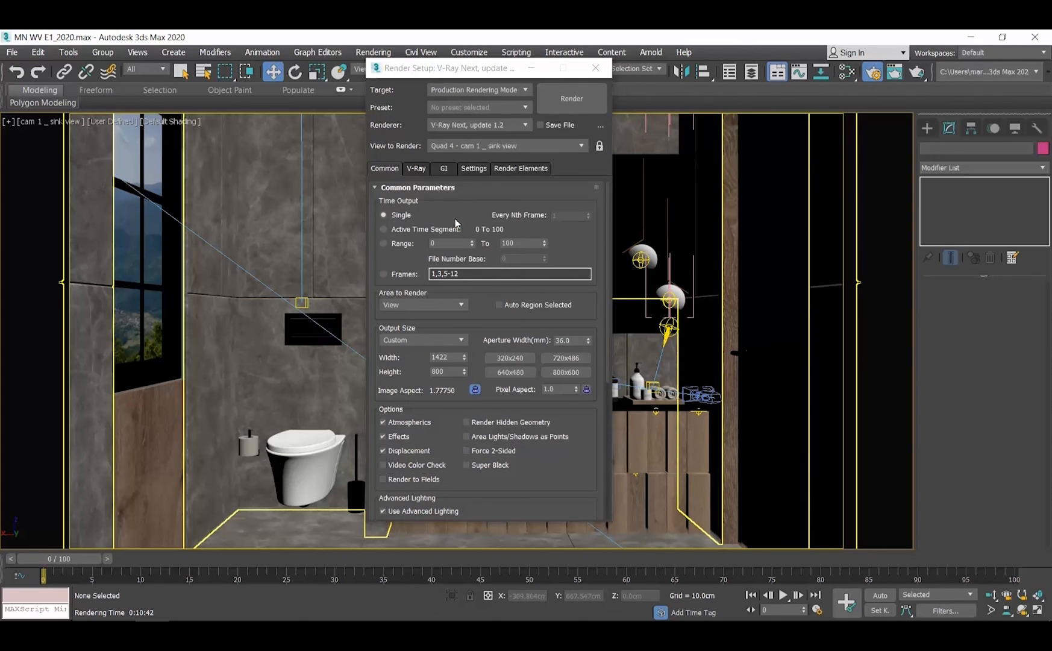
left_click(477, 107)
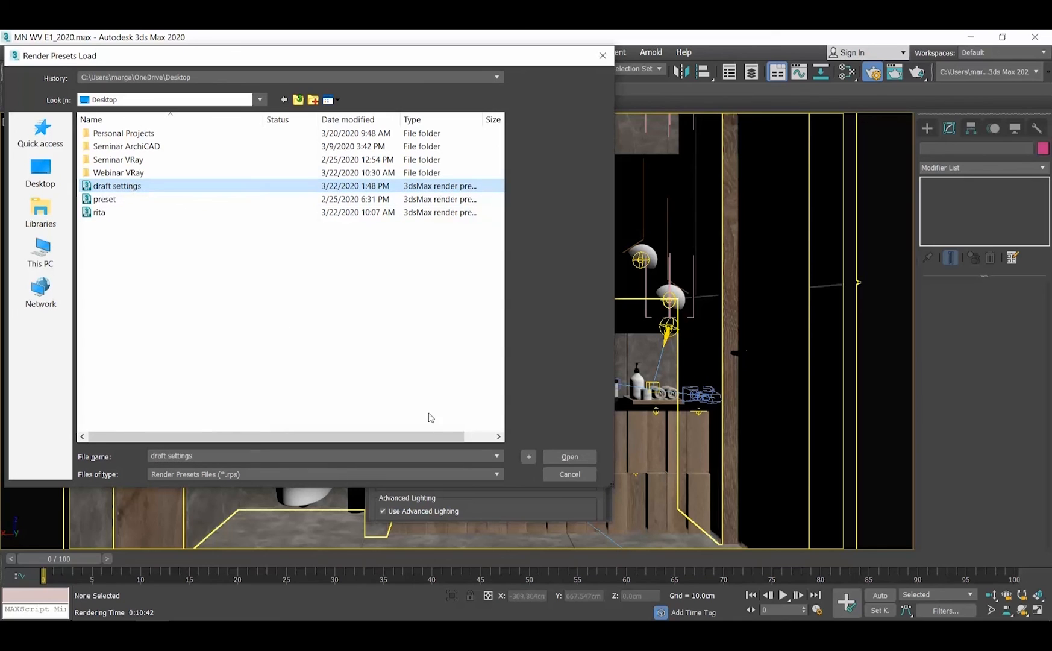
left_click(569, 457)
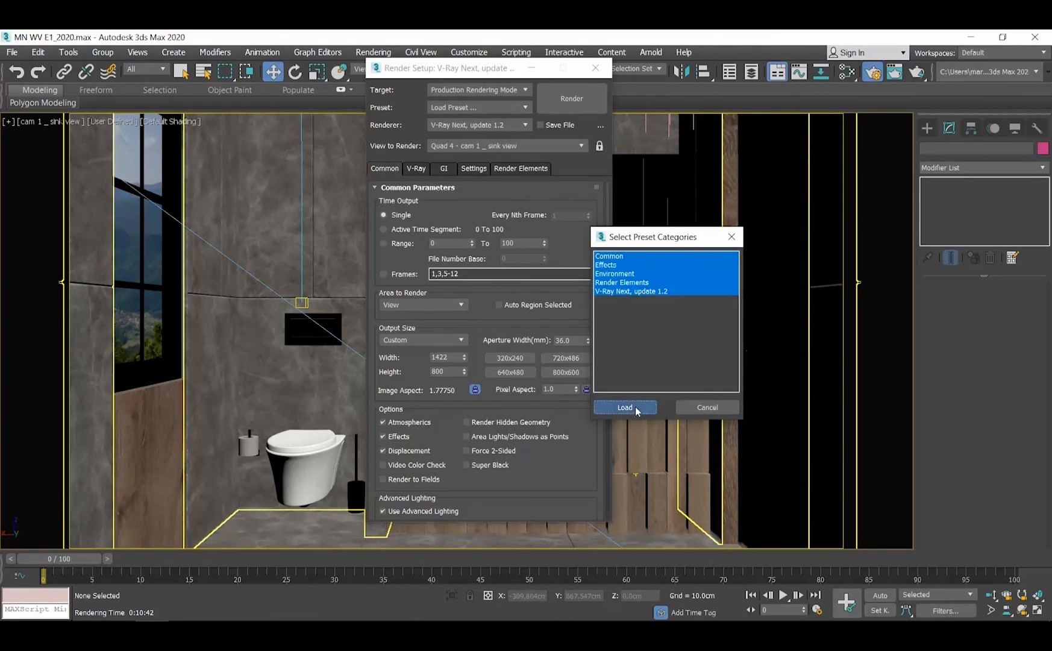